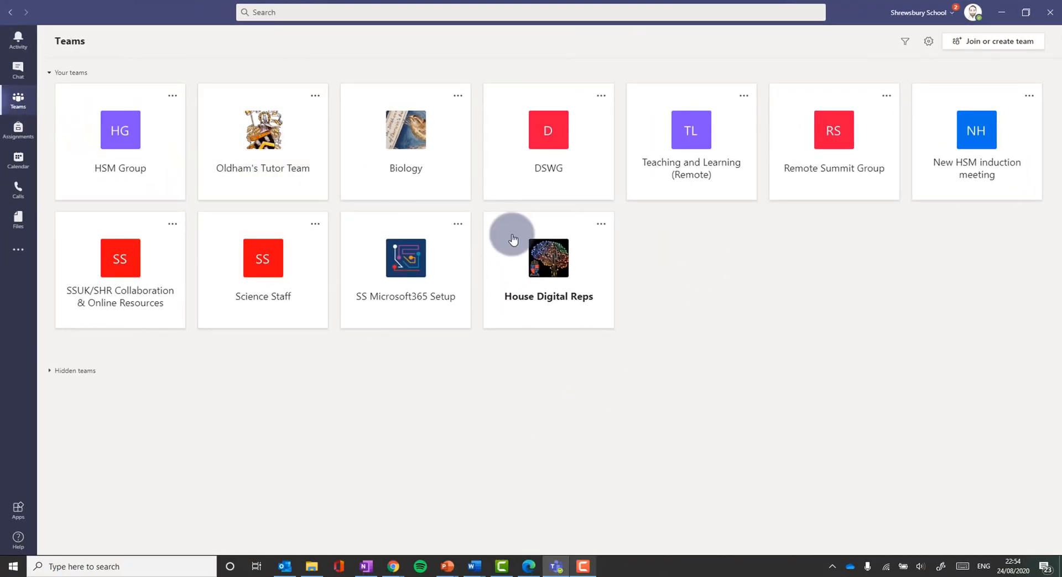
{"action": "mouse_move", "coordinate": [675, 227]}
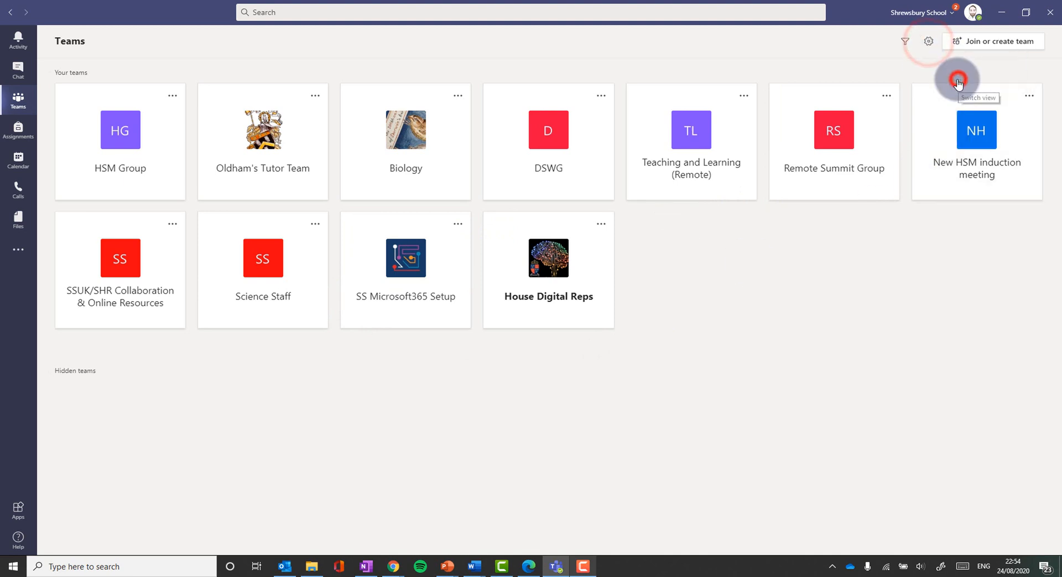
Go to the Join or create a team page from the Teams list
{"action": "left_click", "coordinate": [959, 78]}
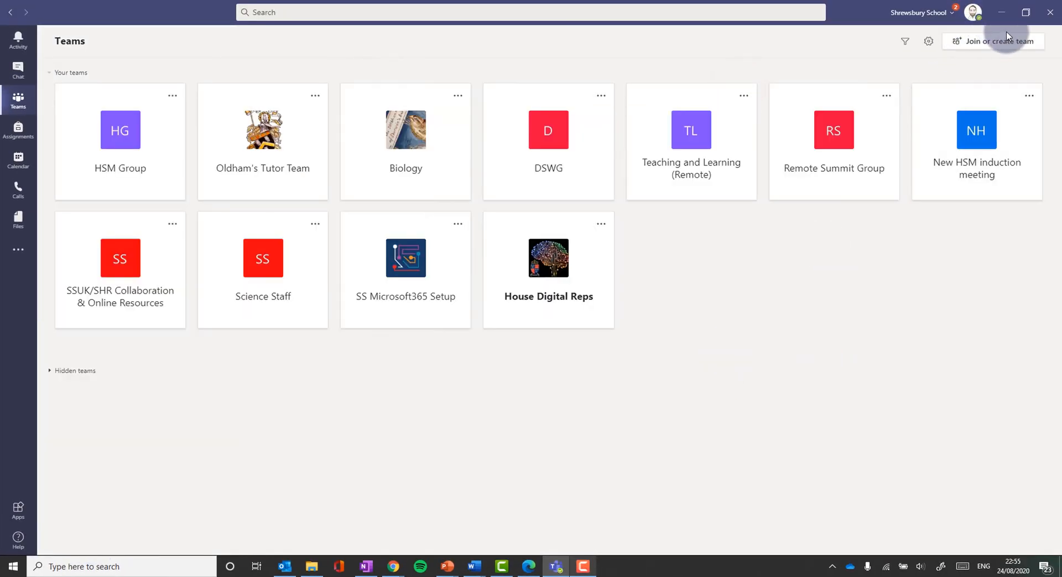
{"action": "left_click", "coordinate": [991, 41]}
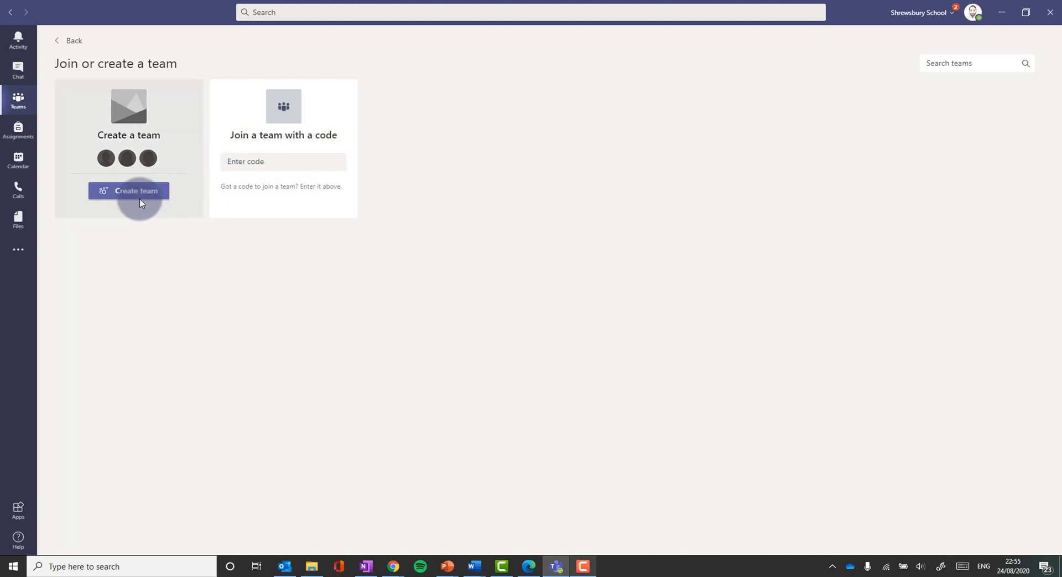
Start a new team from the Create a team card to reach the team type choices
{"action": "left_click", "coordinate": [128, 190]}
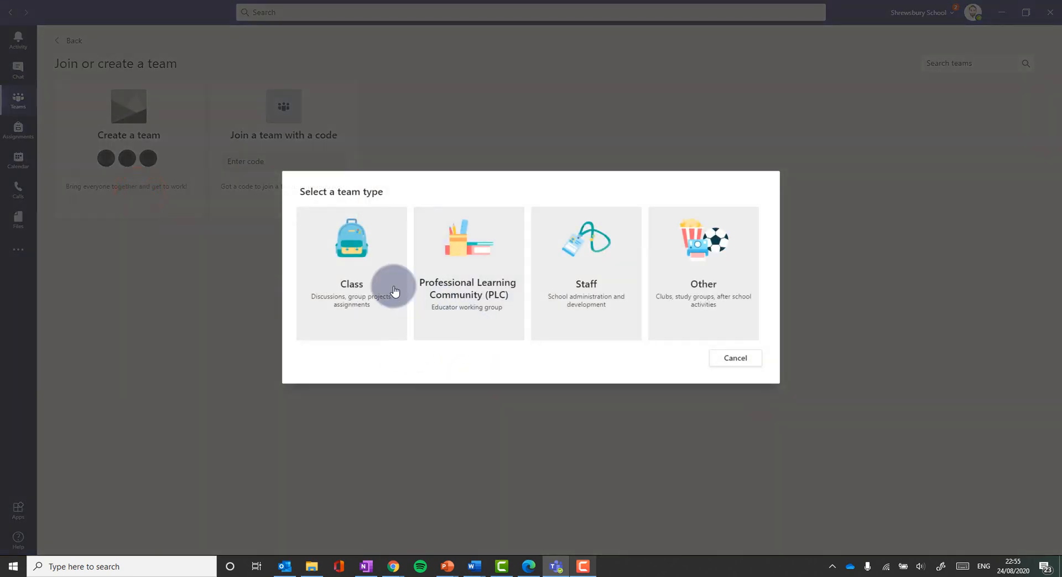
{"action": "mouse_move", "coordinate": [586, 268]}
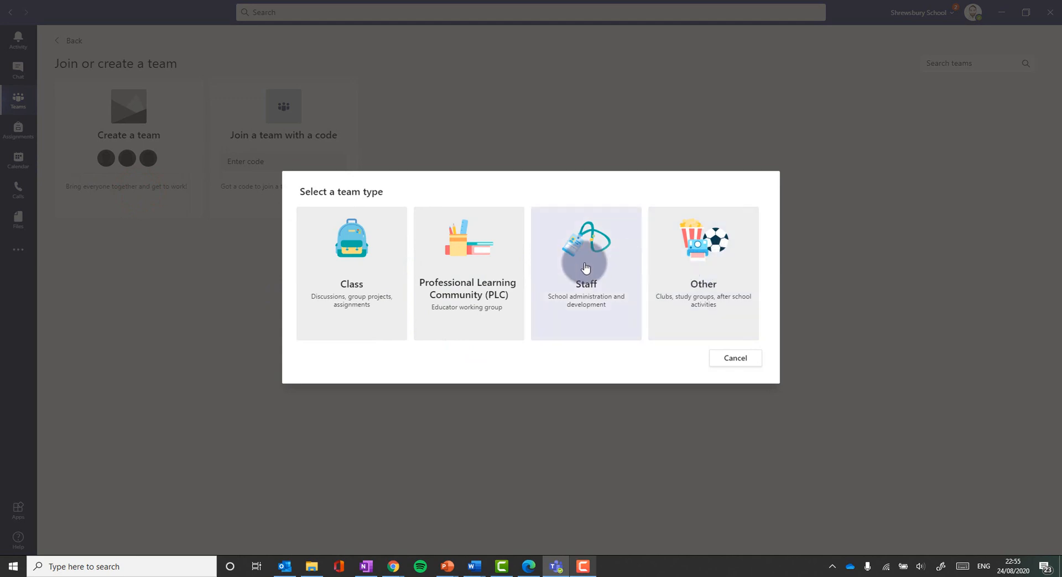
{"action": "mouse_move", "coordinate": [340, 264]}
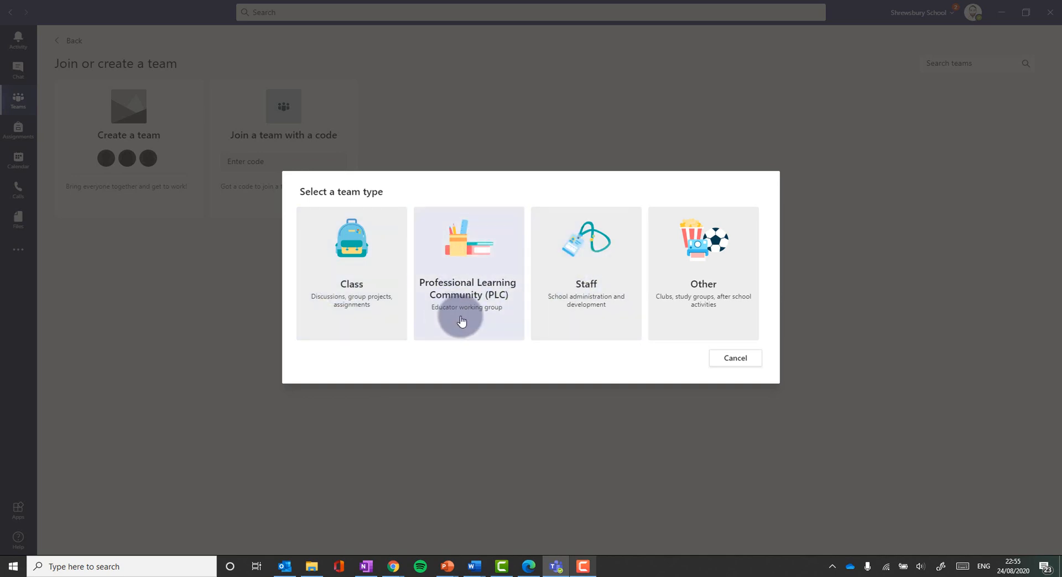
{"action": "mouse_move", "coordinate": [524, 272]}
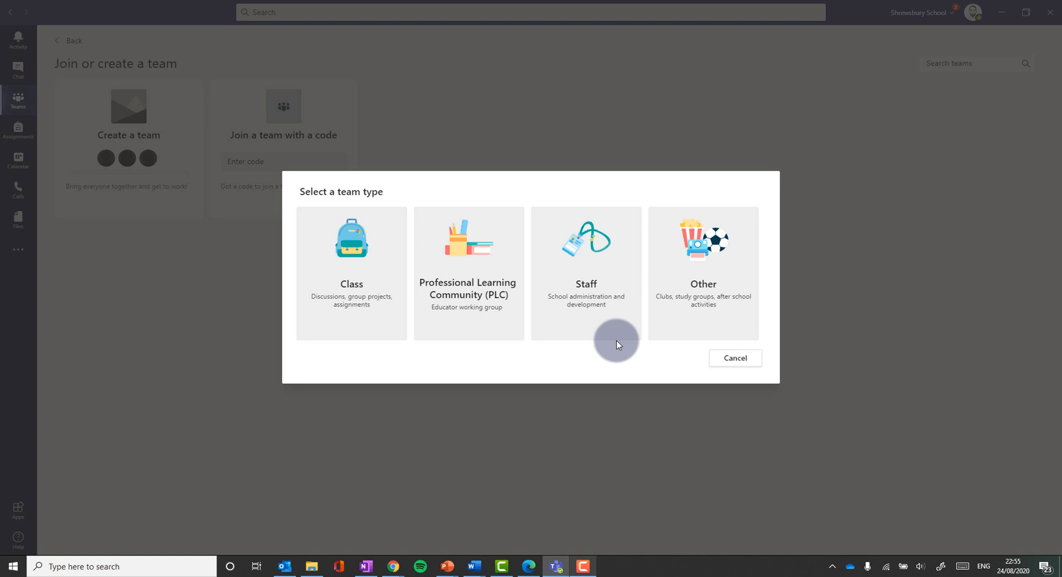
{"action": "mouse_move", "coordinate": [344, 241]}
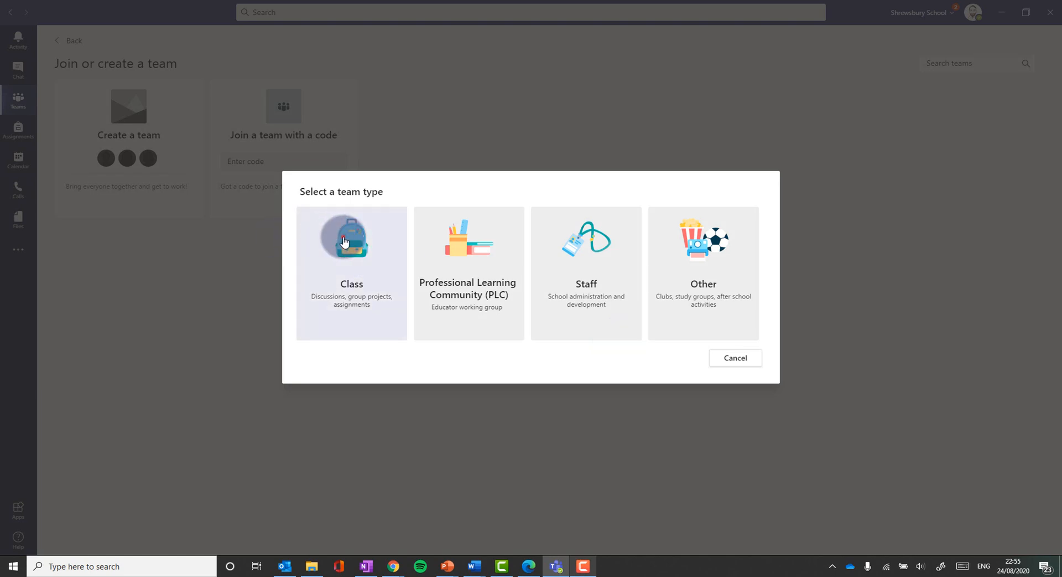
Create a Class team named '3set1 Biology 2020' and skip adding people
{"action": "left_click", "coordinate": [346, 239]}
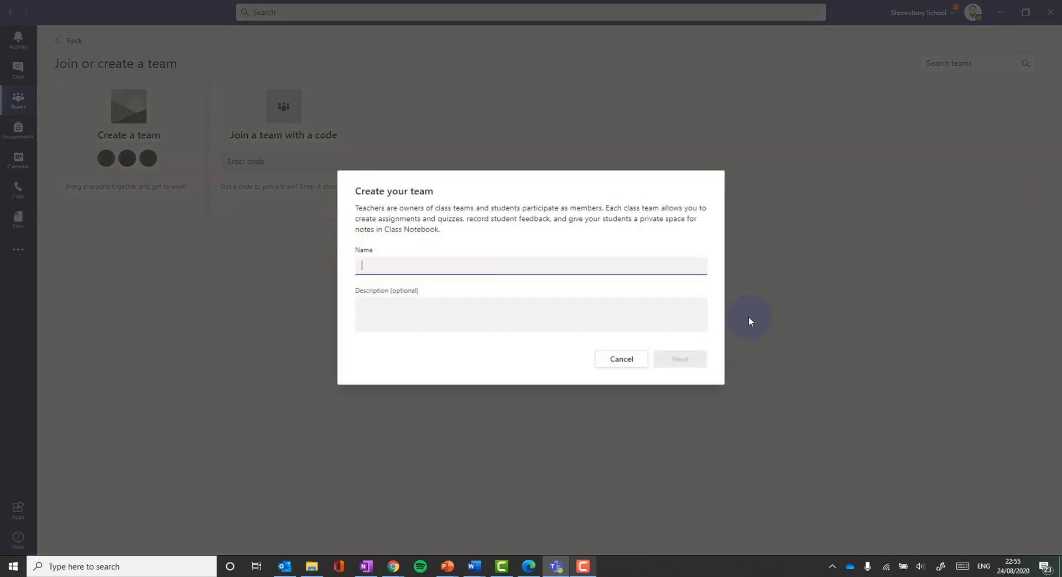
{"action": "type", "text": "3set1 Biology 2020"}
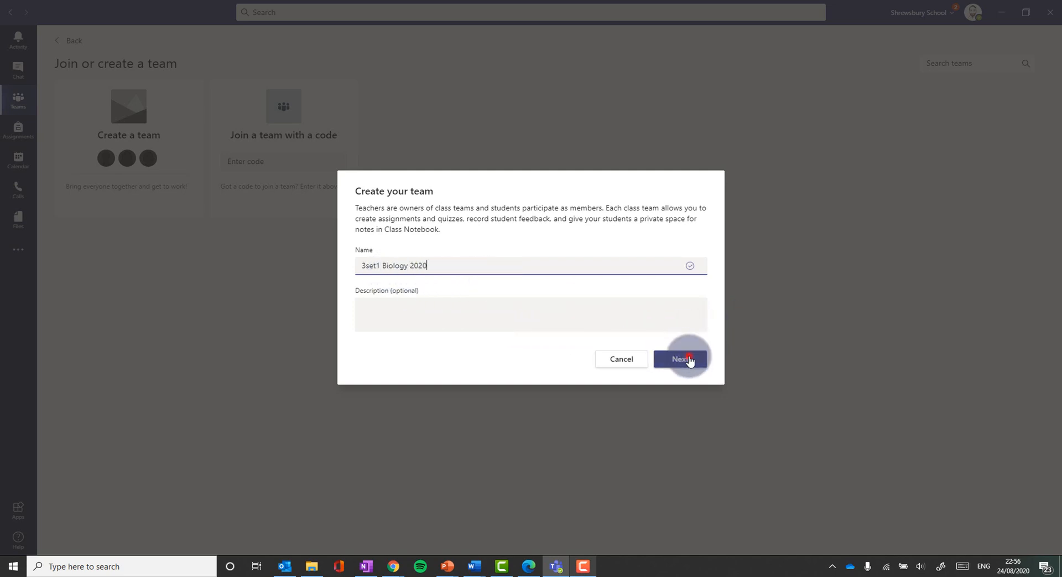
{"action": "left_click", "coordinate": [680, 359]}
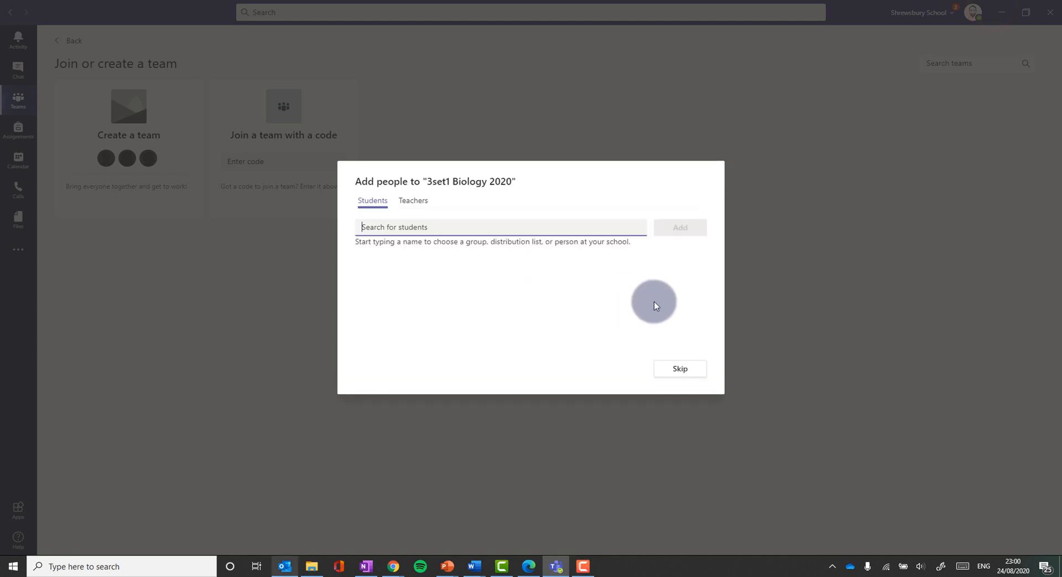
{"action": "left_click", "coordinate": [401, 227]}
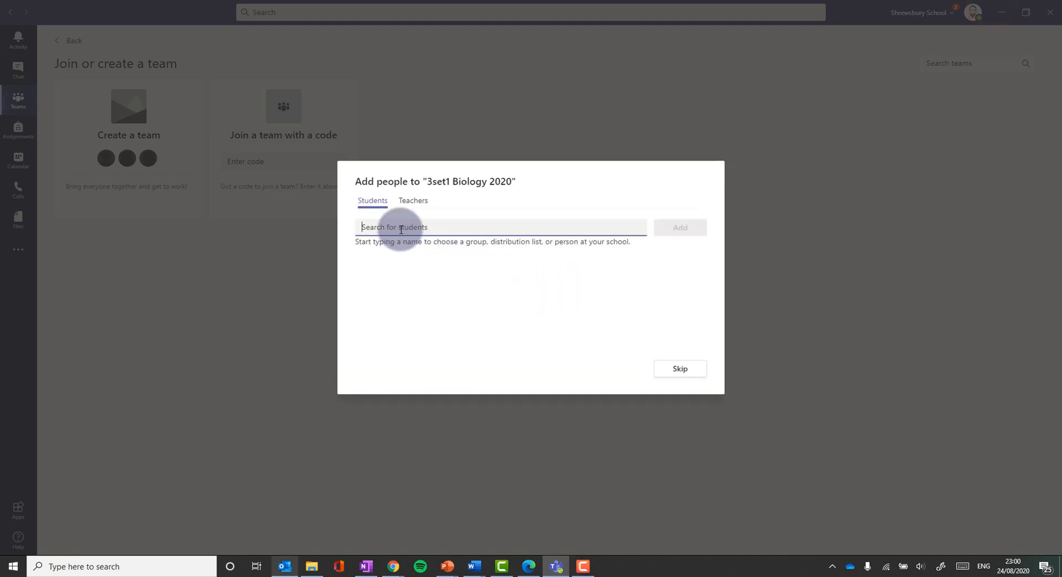
{"action": "mouse_move", "coordinate": [570, 346]}
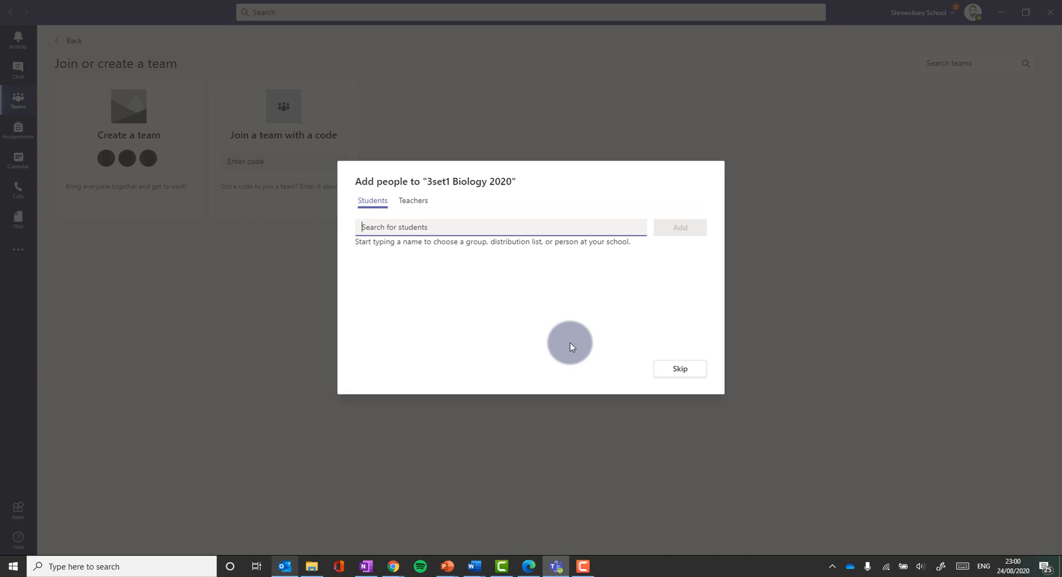
{"action": "left_click", "coordinate": [680, 367]}
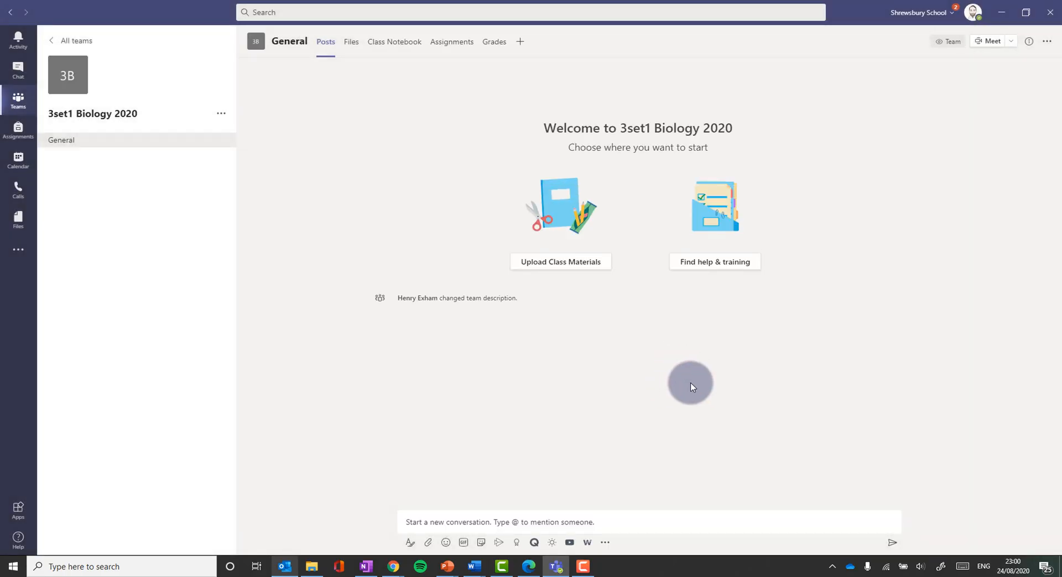
{"action": "mouse_move", "coordinate": [537, 489]}
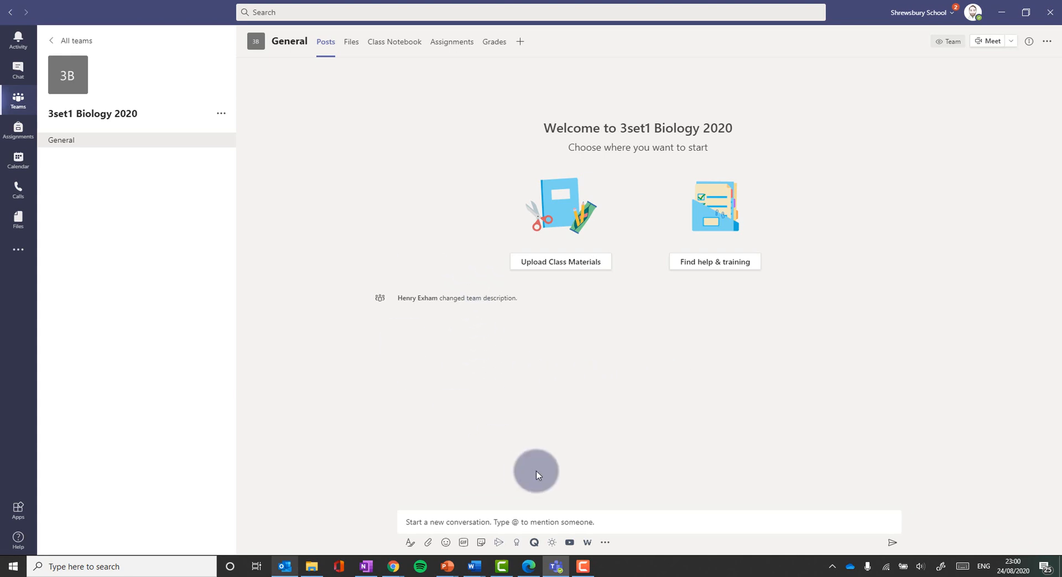
{"action": "mouse_move", "coordinate": [58, 152]}
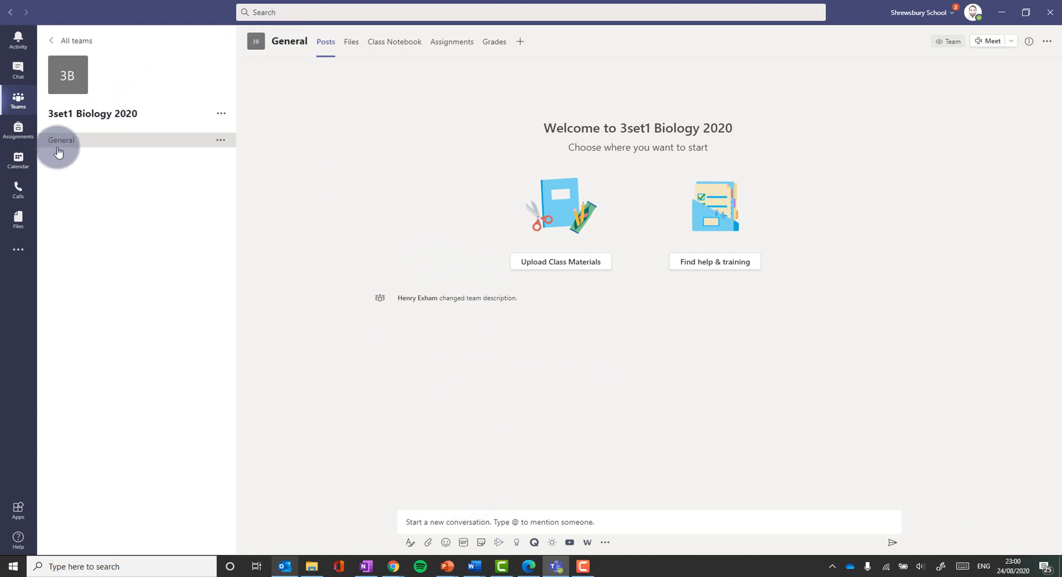
{"action": "mouse_move", "coordinate": [221, 142]}
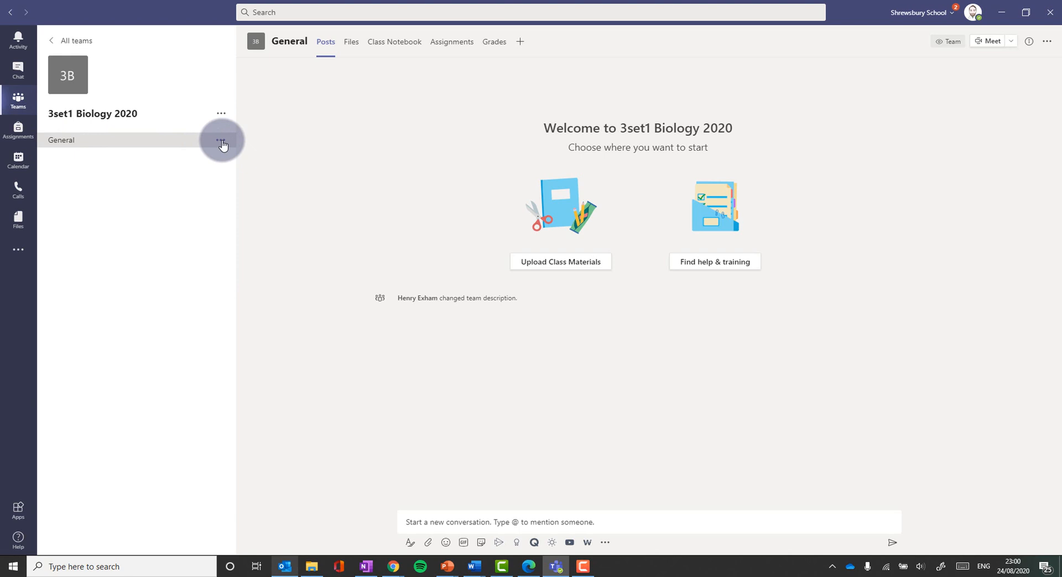
Add a 'Homework' channel from the team's menu, then return to General
{"action": "left_click", "coordinate": [221, 140]}
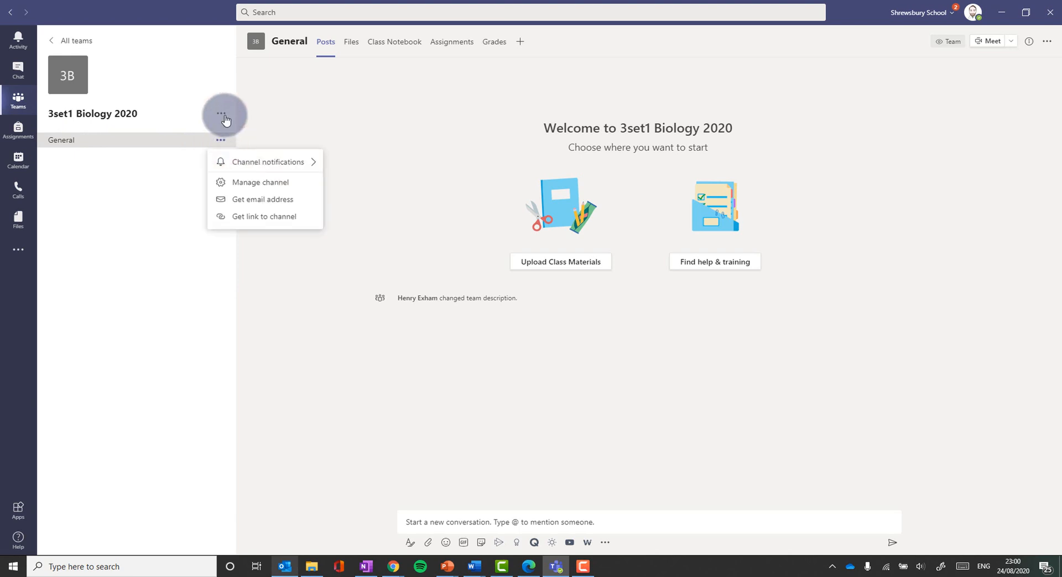
{"action": "left_click", "coordinate": [222, 113]}
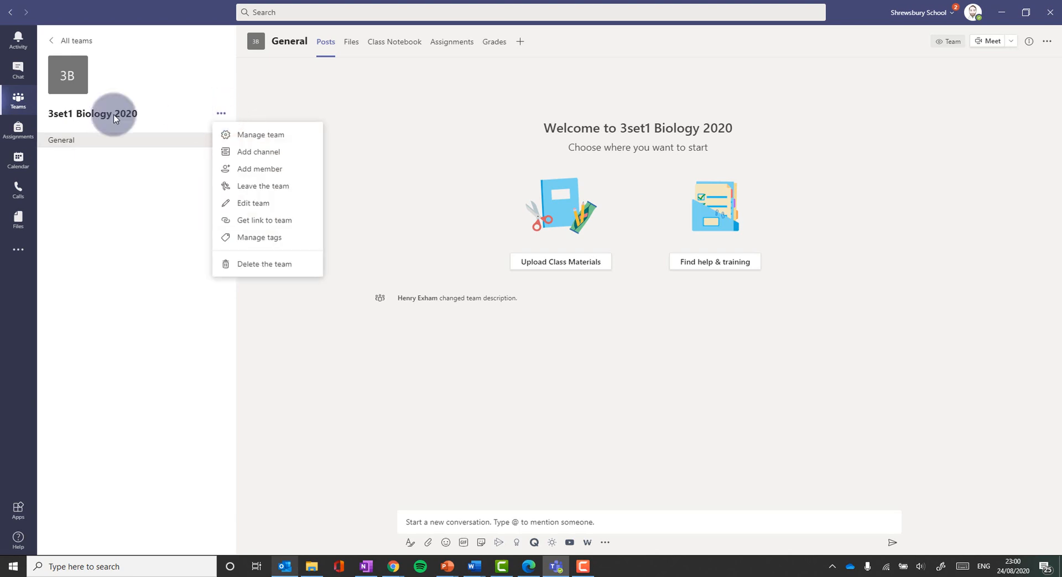
{"action": "mouse_move", "coordinate": [265, 169]}
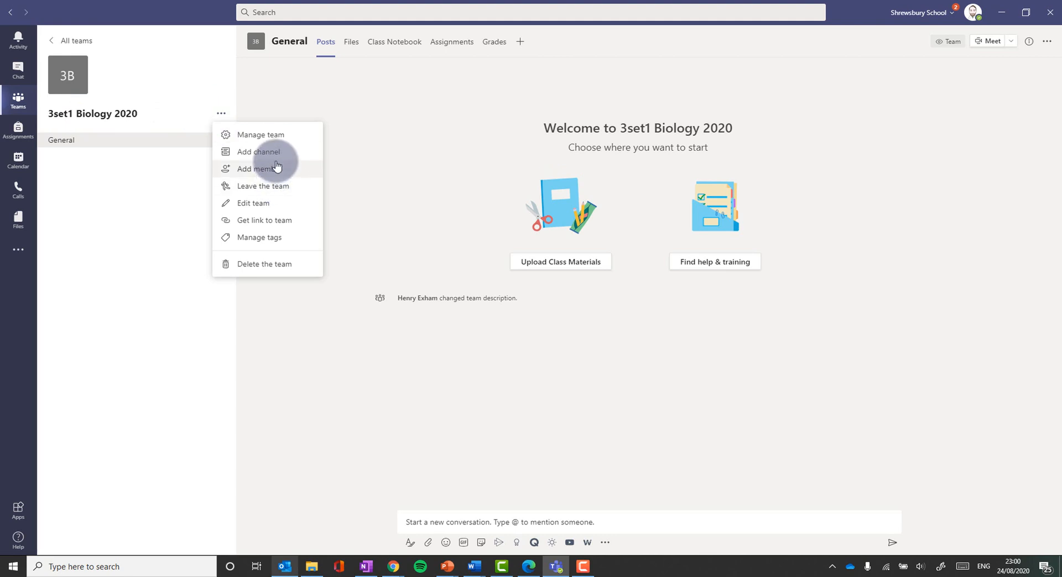
{"action": "left_click", "coordinate": [258, 152]}
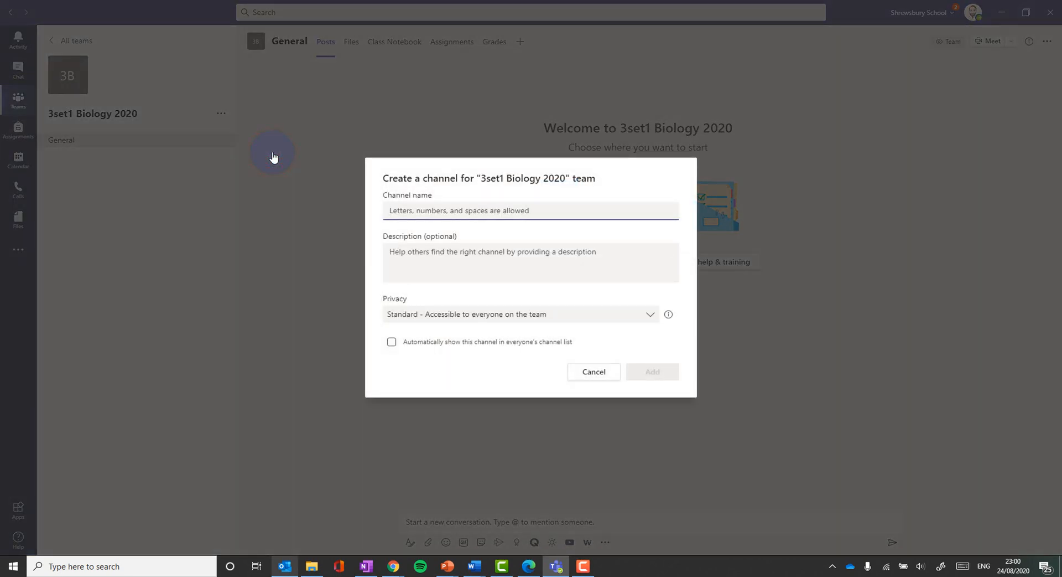
{"action": "type", "text": "Homewor"}
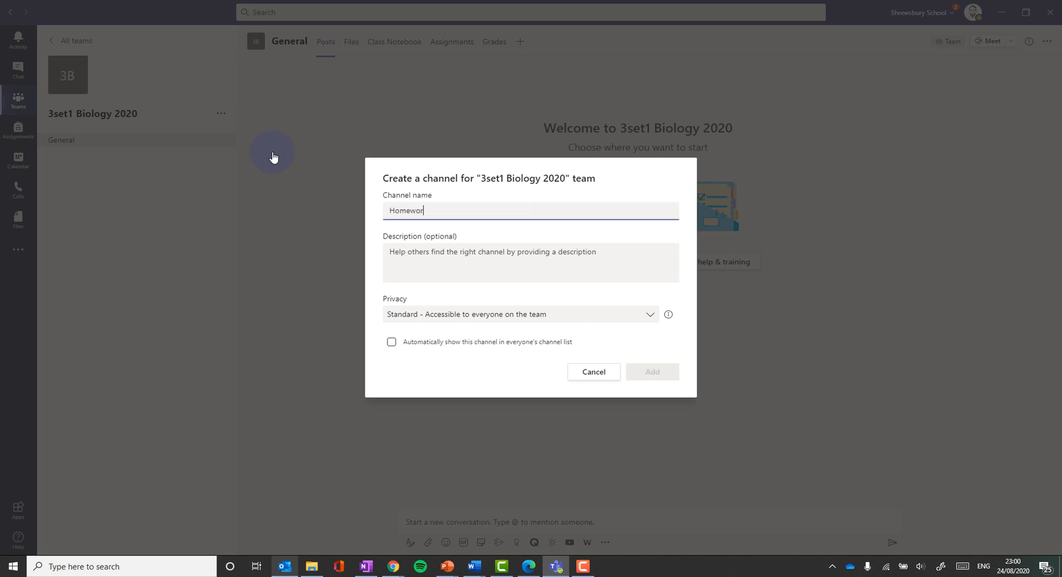
{"action": "left_click", "coordinate": [652, 371]}
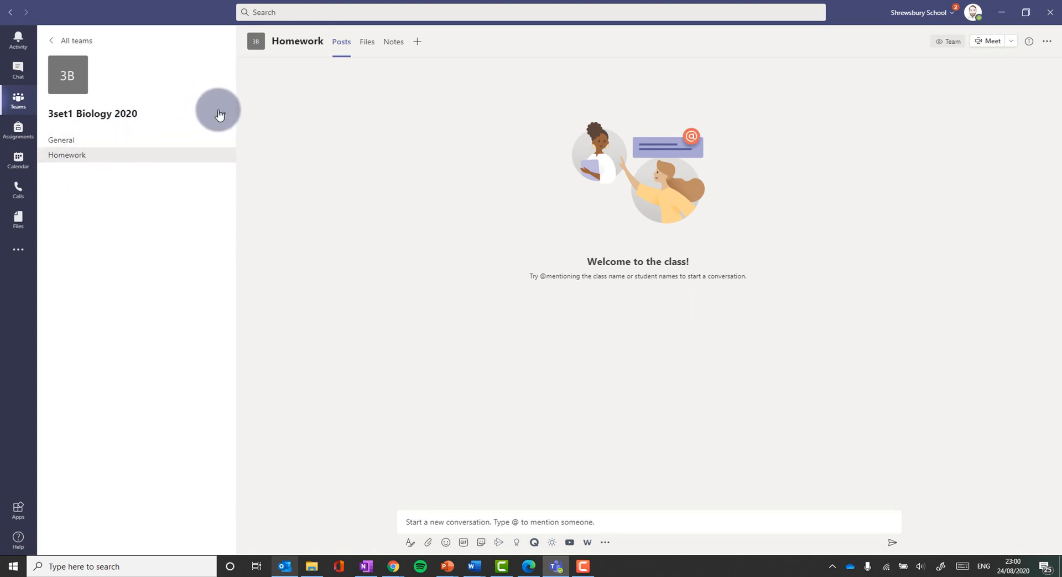
{"action": "left_click", "coordinate": [62, 139]}
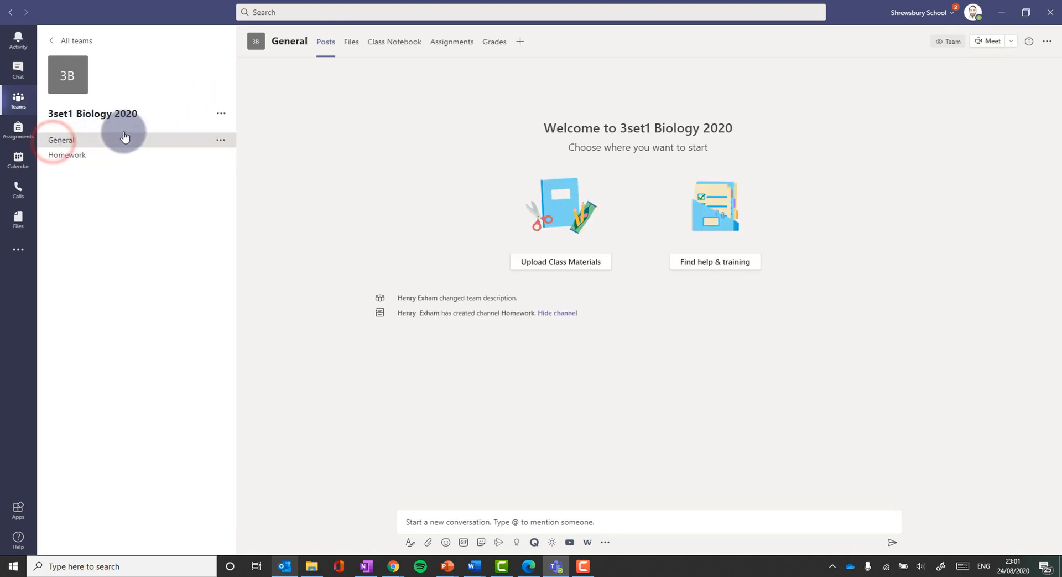
{"action": "mouse_move", "coordinate": [491, 477]}
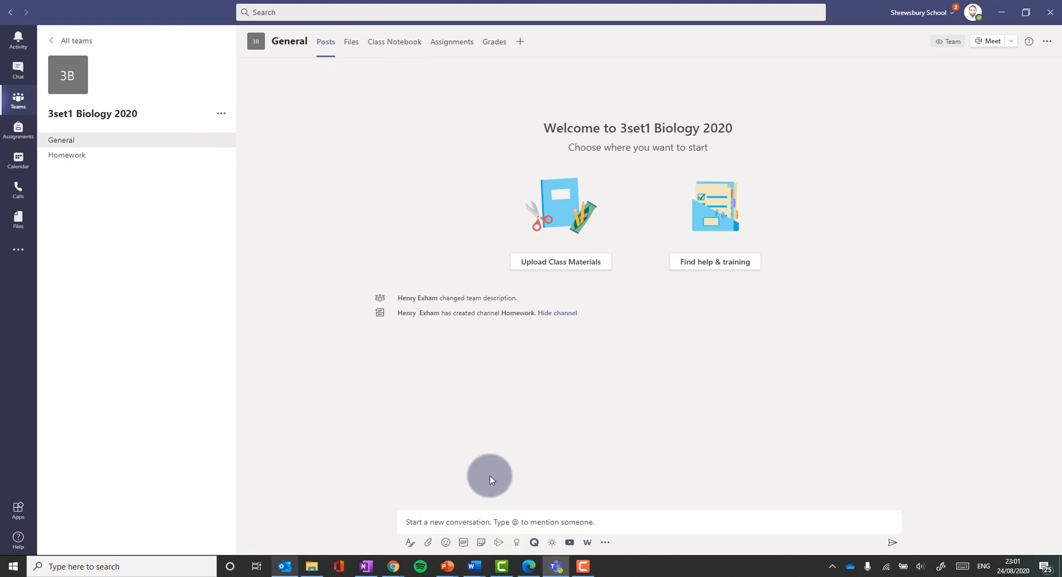
Reach the General channel's Files tab through Upload Class Materials
{"action": "left_click", "coordinate": [417, 522]}
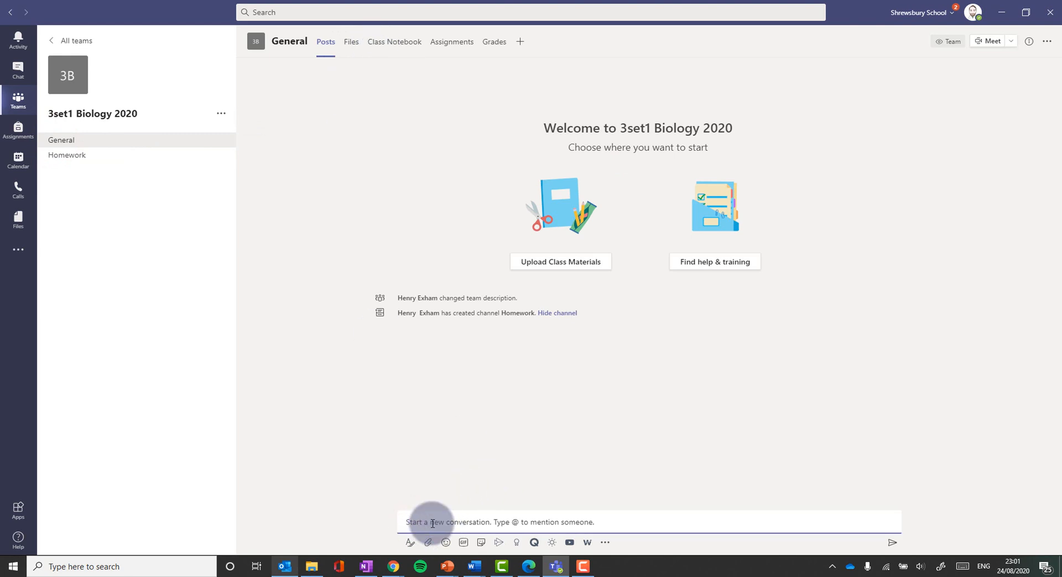
{"action": "mouse_move", "coordinate": [605, 244]}
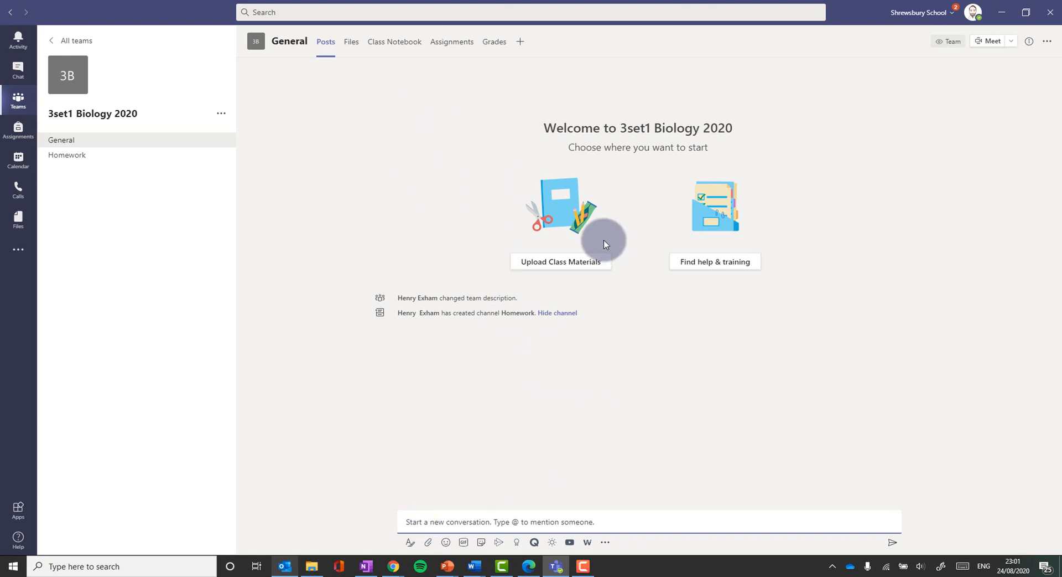
{"action": "left_click", "coordinate": [352, 41]}
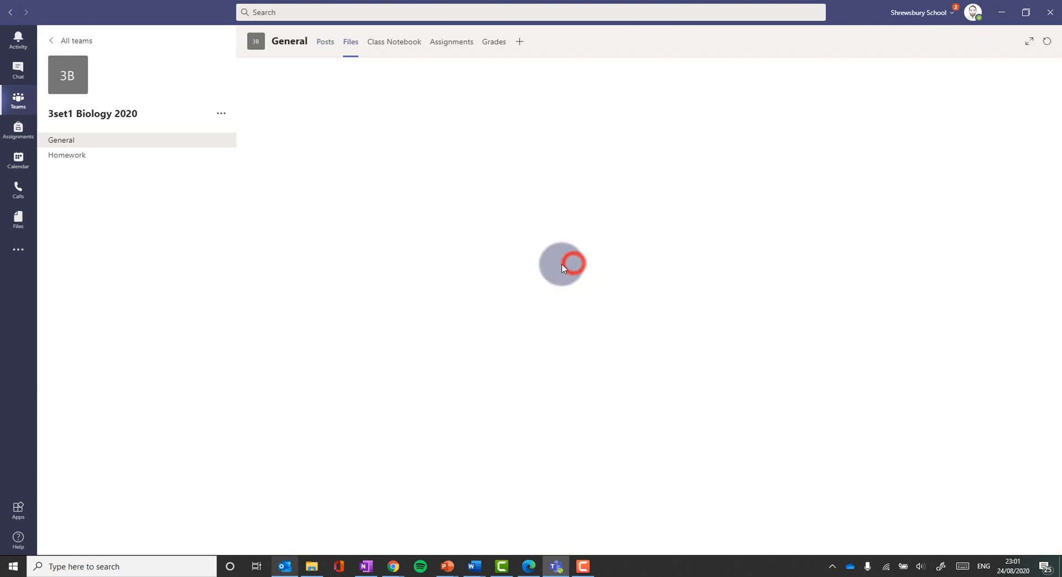
Enter the Class Materials folder in the General channel's files
{"action": "left_click", "coordinate": [351, 42]}
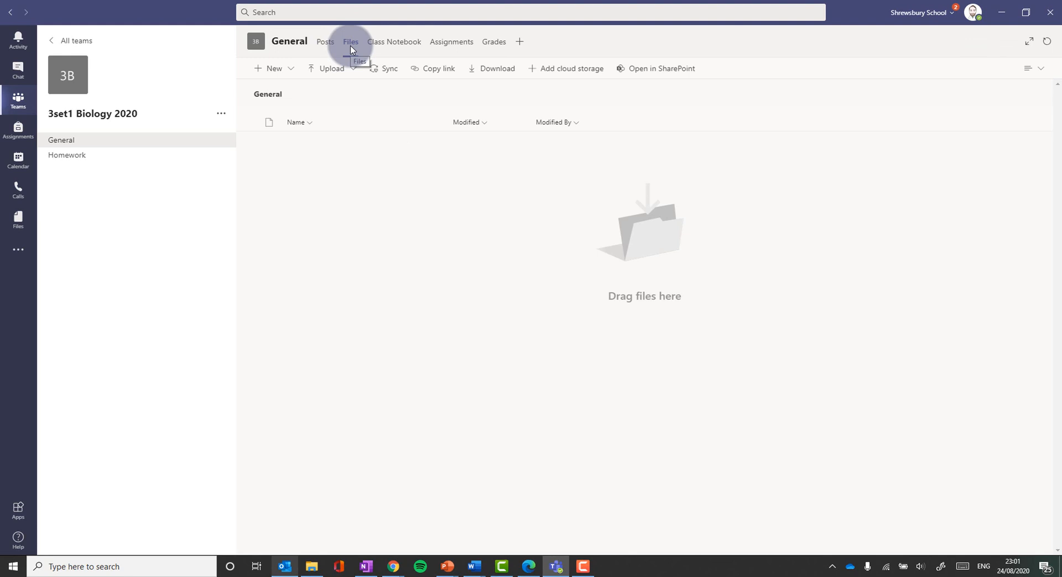
{"action": "left_click", "coordinate": [350, 41]}
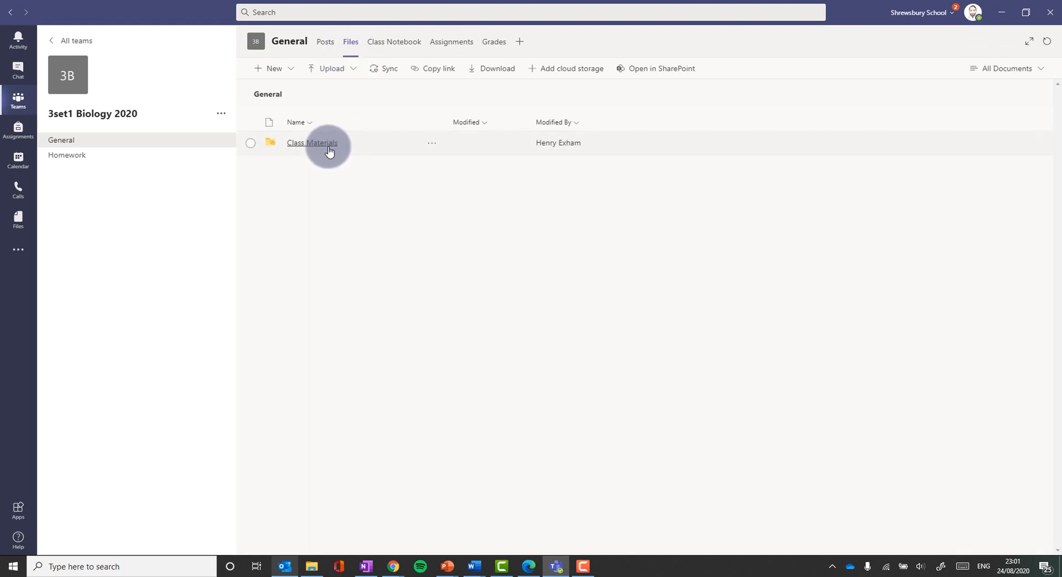
{"action": "left_click", "coordinate": [311, 143]}
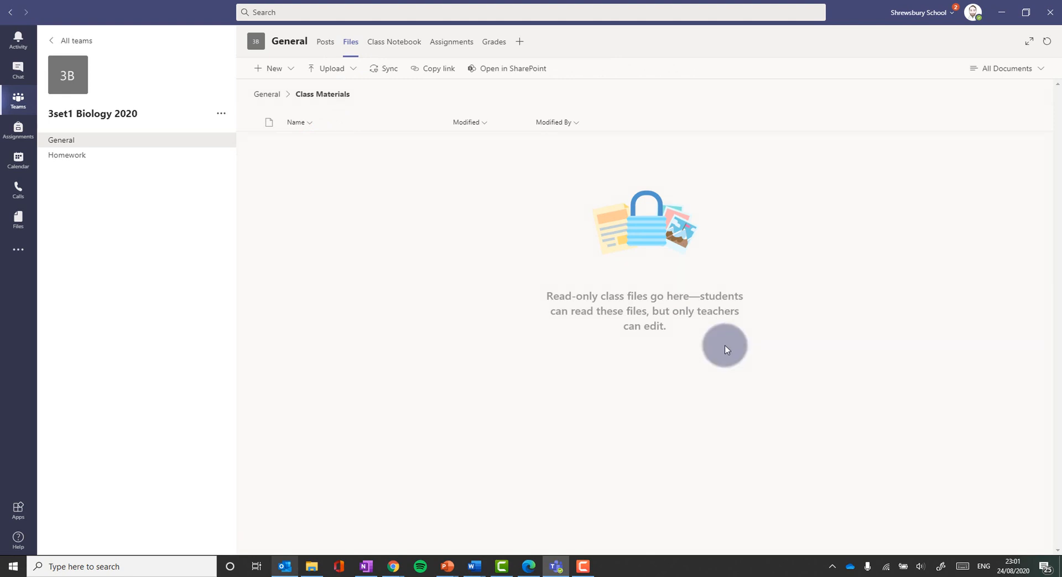
{"action": "mouse_move", "coordinate": [728, 356]}
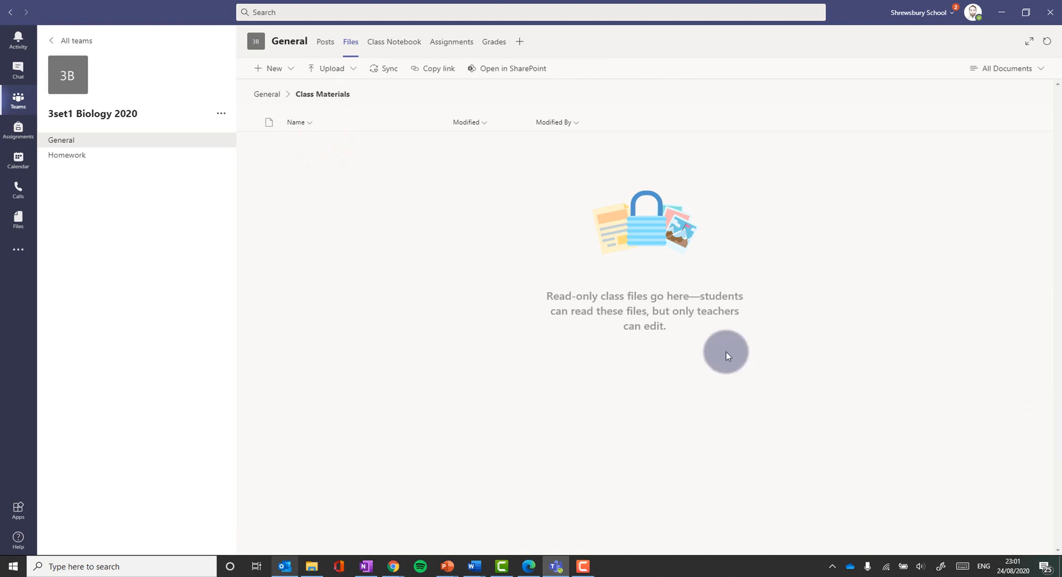
Explore Upload and New options without uploading, then return to the Files root
{"action": "left_click", "coordinate": [332, 68]}
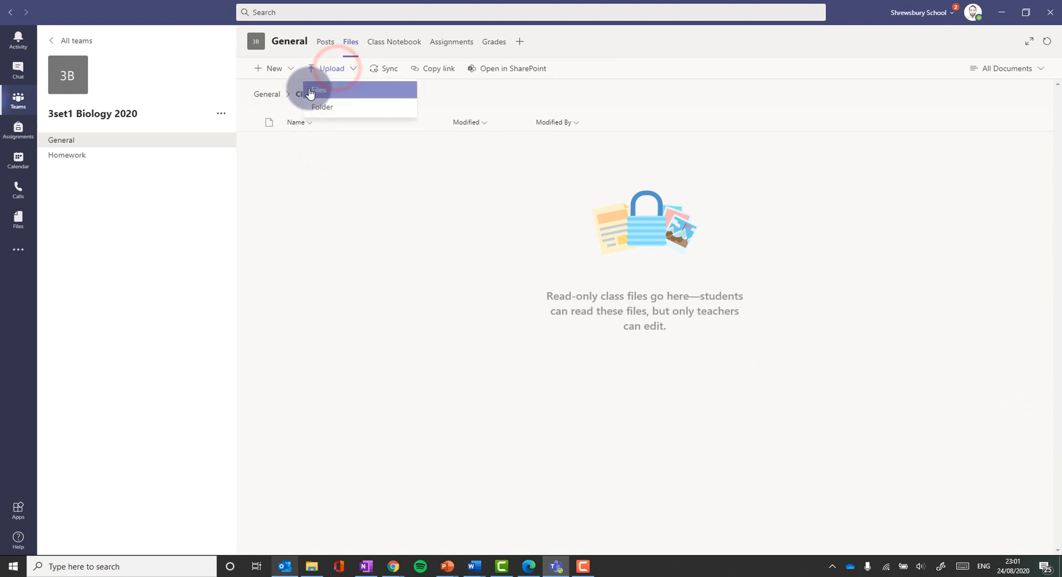
{"action": "left_click", "coordinate": [321, 90]}
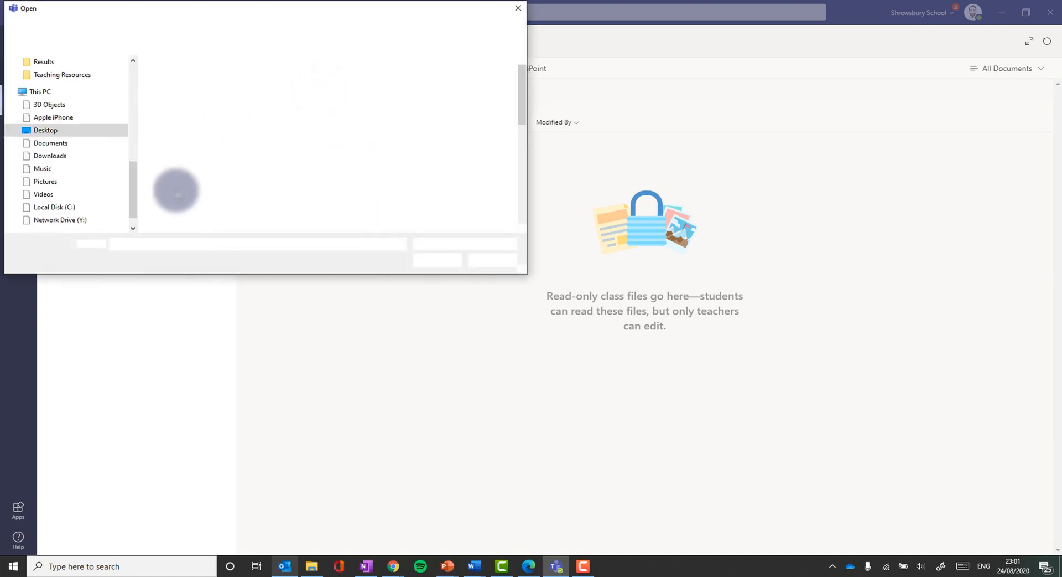
{"action": "left_click", "coordinate": [517, 9]}
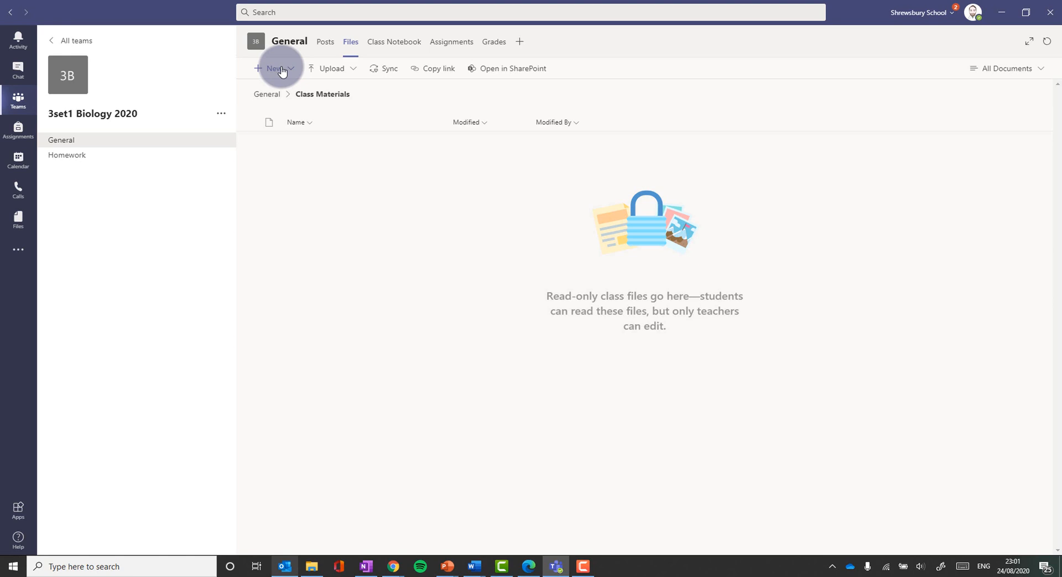
{"action": "left_click", "coordinate": [275, 68]}
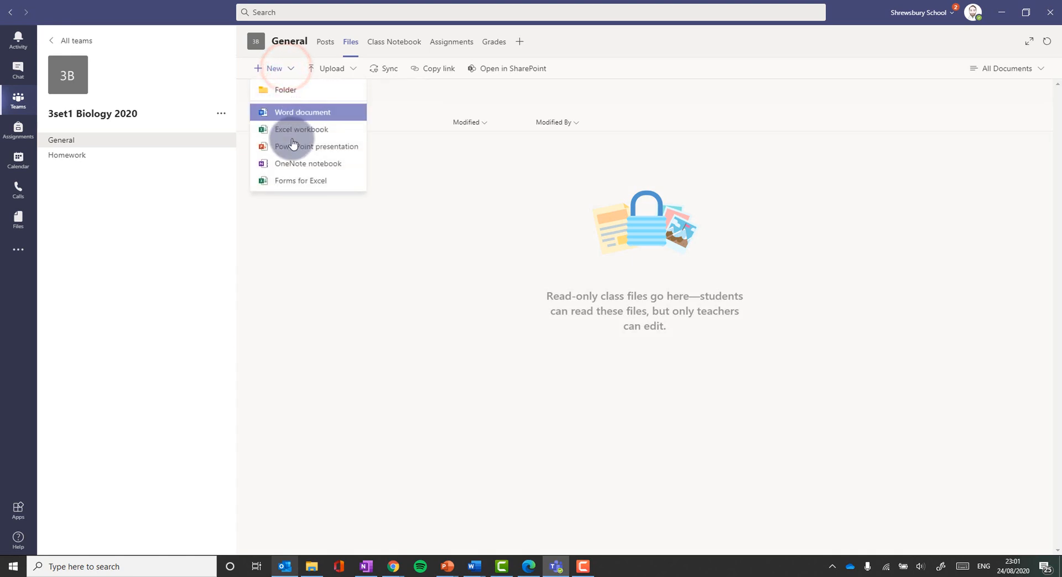
{"action": "mouse_move", "coordinate": [465, 181]}
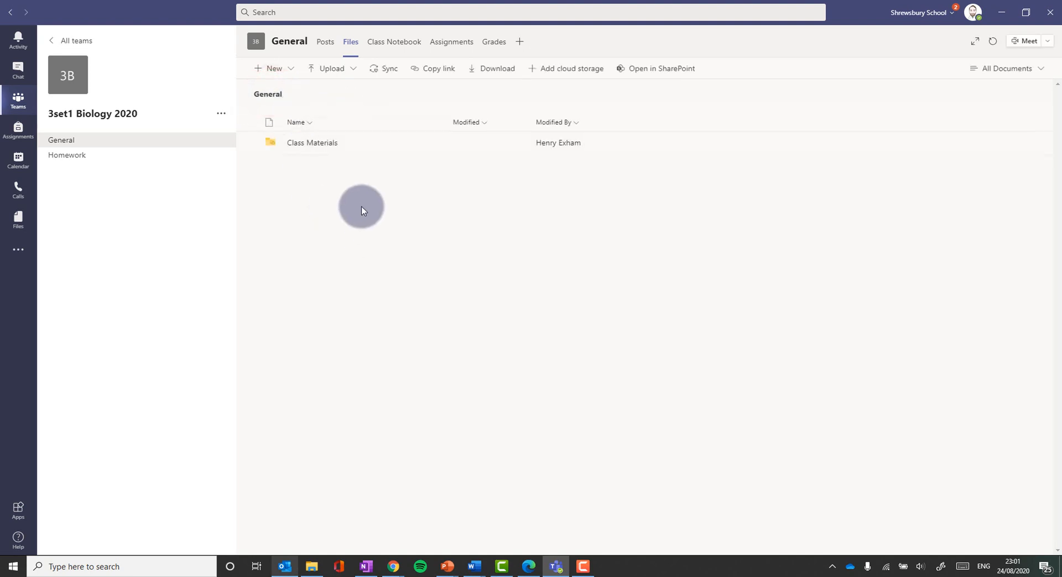
{"action": "left_click", "coordinate": [346, 68]}
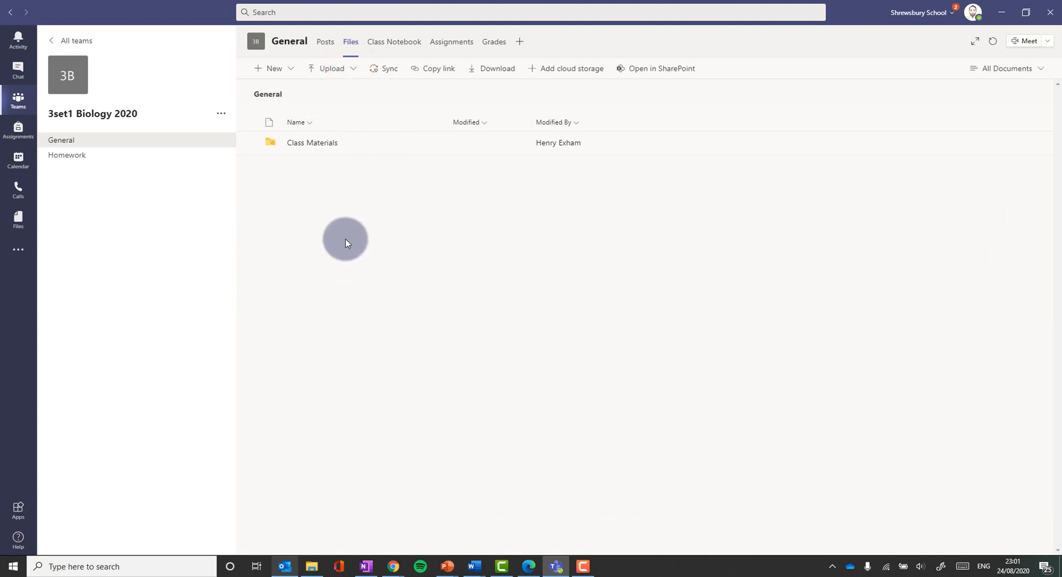
{"action": "mouse_move", "coordinate": [426, 265]}
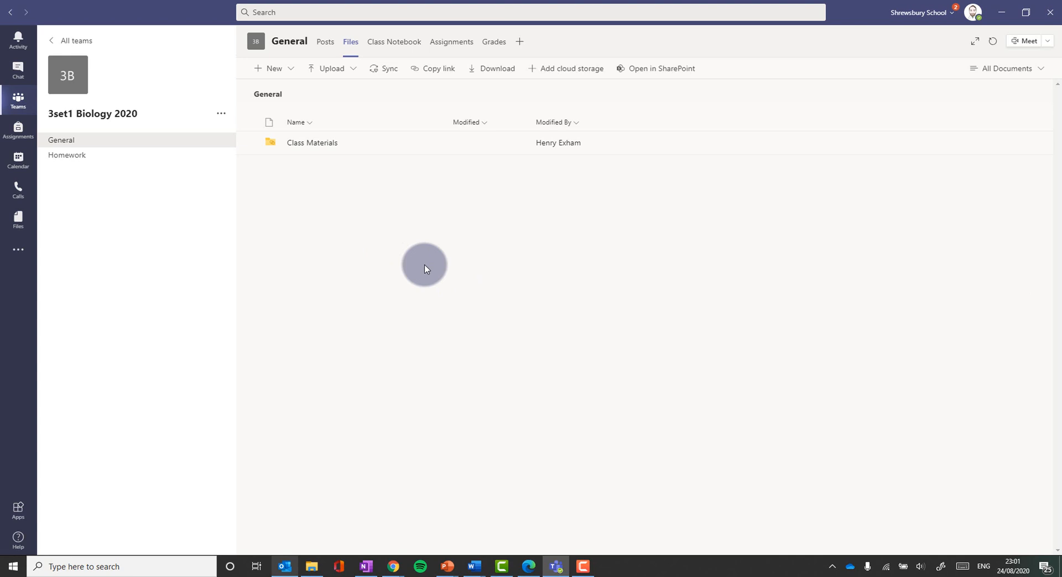
View the General channel's Class Notebook, Assignments and Grades tabs in turn
{"action": "left_click", "coordinate": [394, 42]}
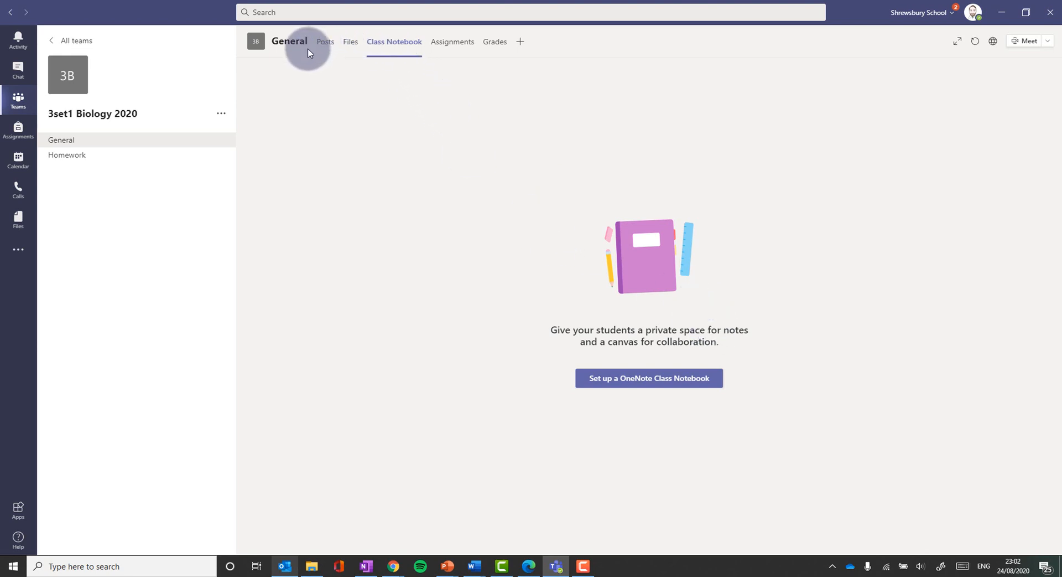
{"action": "mouse_move", "coordinate": [770, 399]}
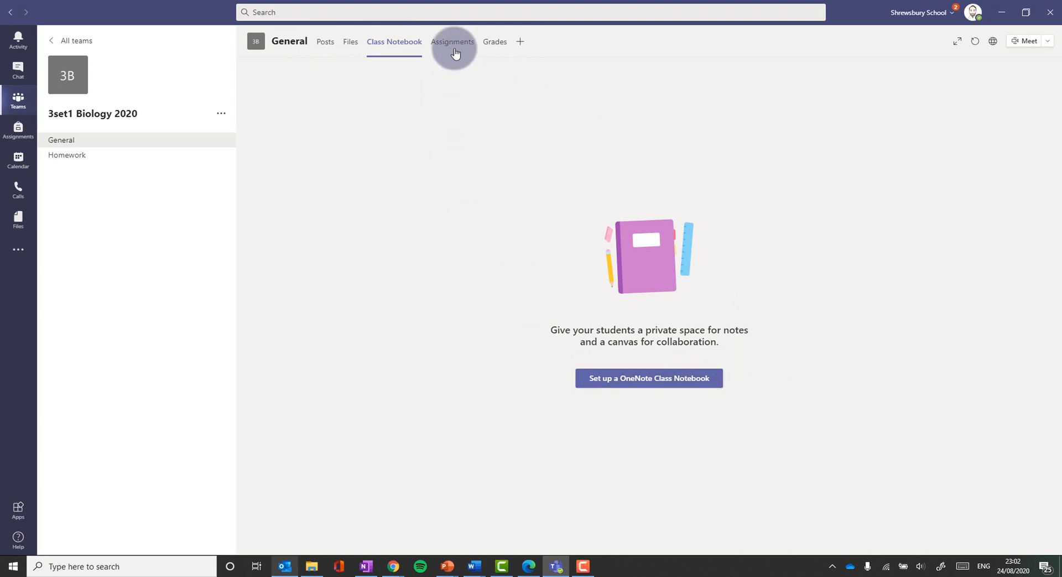
{"action": "left_click", "coordinate": [452, 42]}
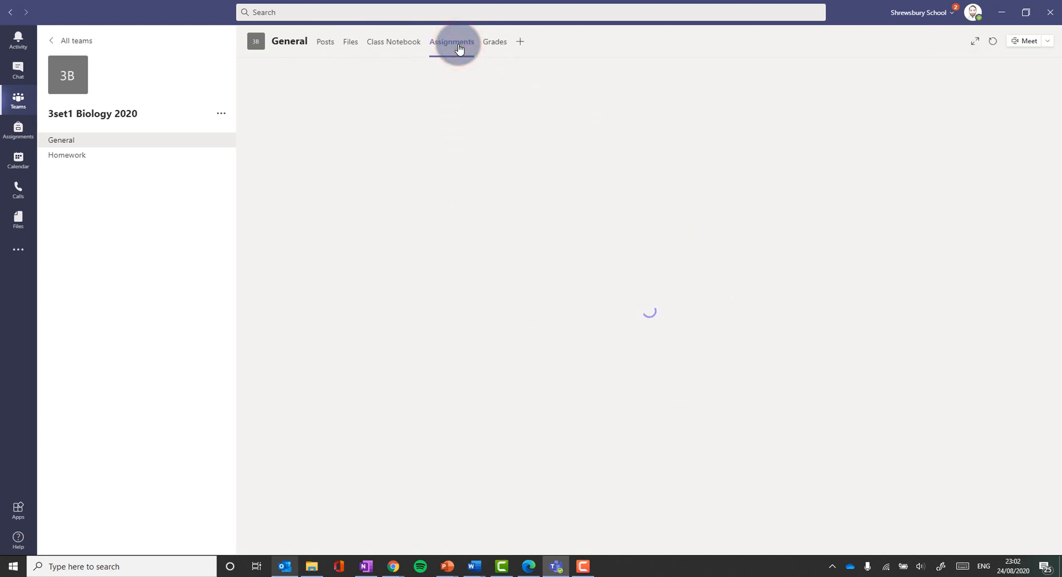
{"action": "left_click", "coordinate": [451, 42]}
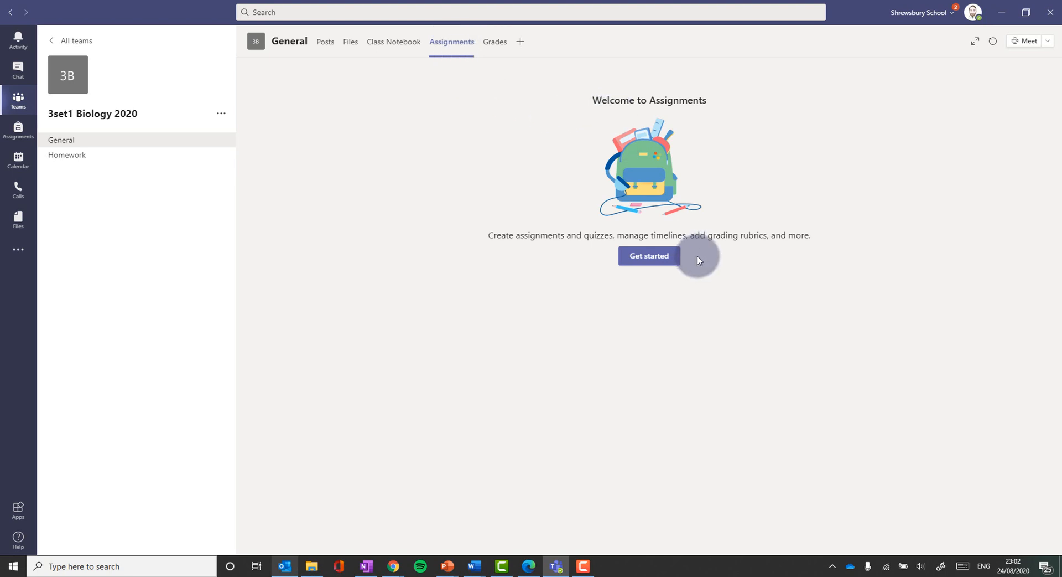
{"action": "left_click", "coordinate": [496, 42]}
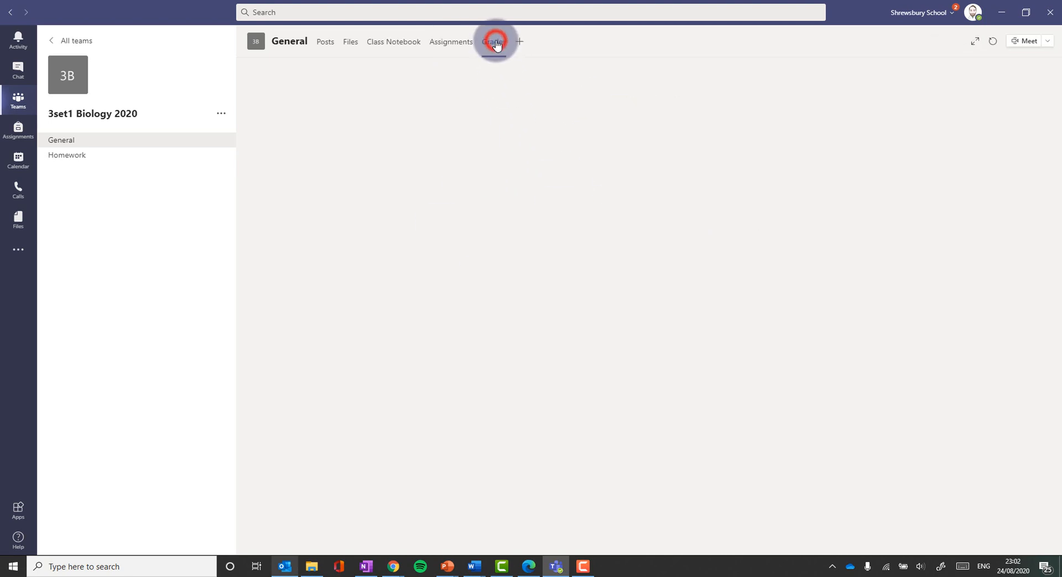
{"action": "left_click", "coordinate": [495, 42]}
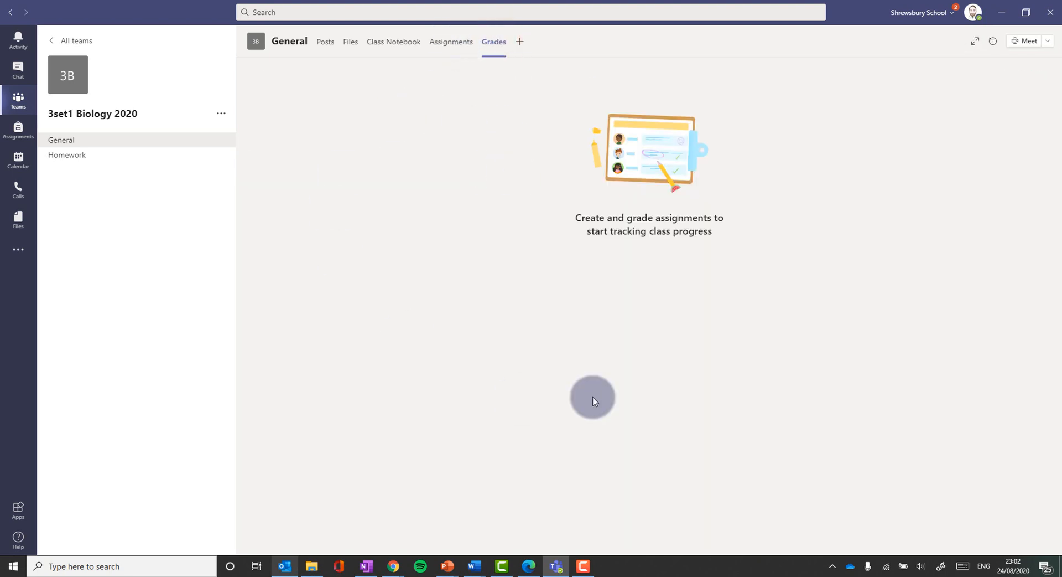
{"action": "mouse_move", "coordinate": [467, 180]}
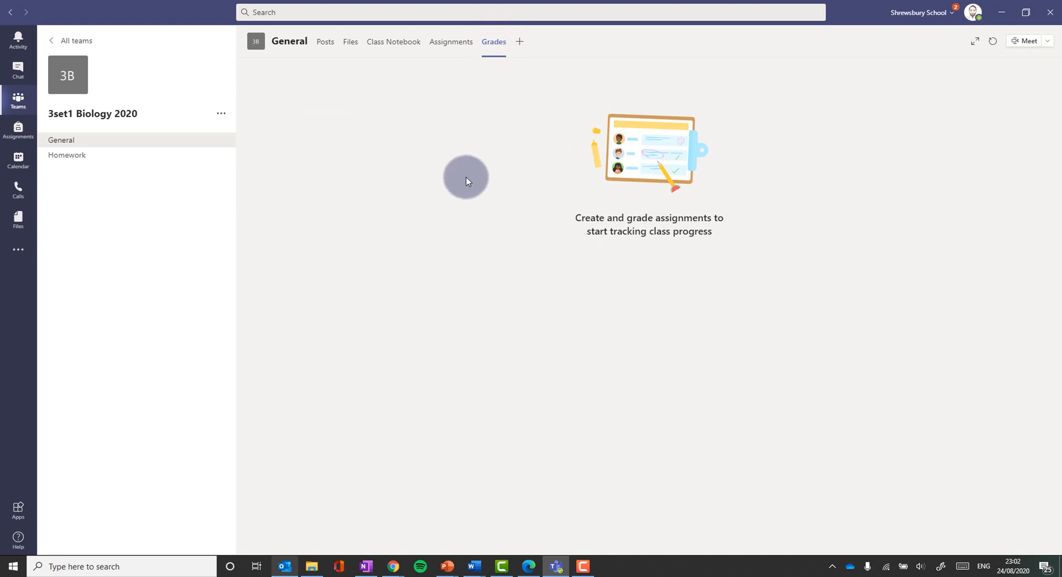
{"action": "mouse_move", "coordinate": [531, 129]}
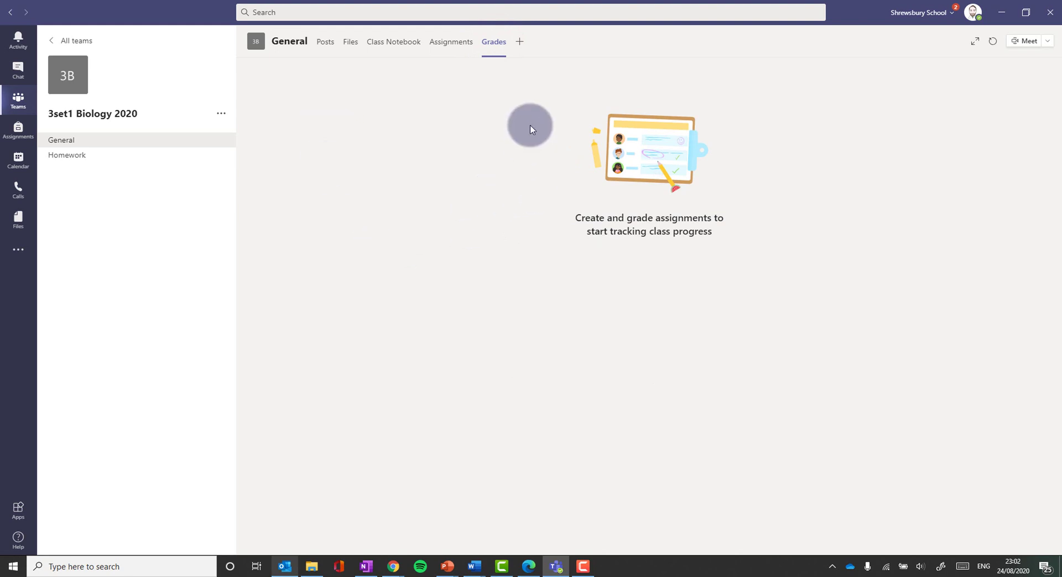
Bring up the Add a tab dialog and select Insights
{"action": "left_click", "coordinate": [519, 41]}
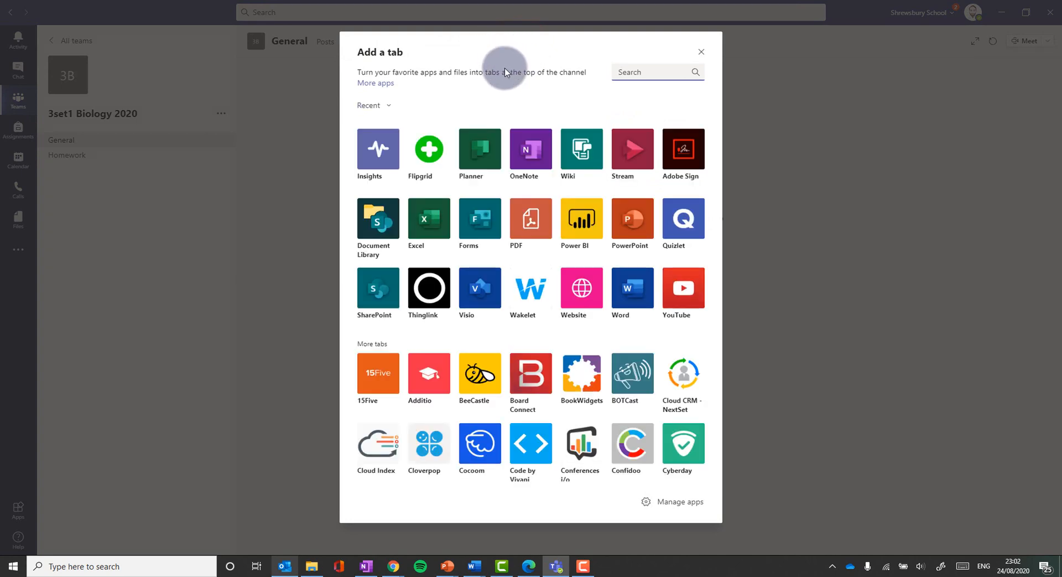
{"action": "mouse_move", "coordinate": [520, 259]}
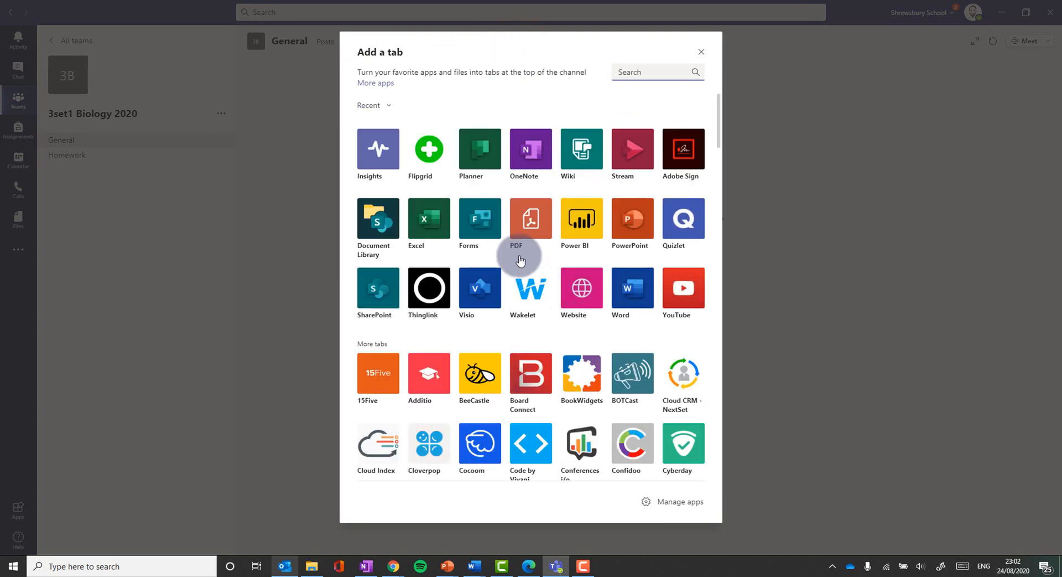
{"action": "mouse_move", "coordinate": [382, 152]}
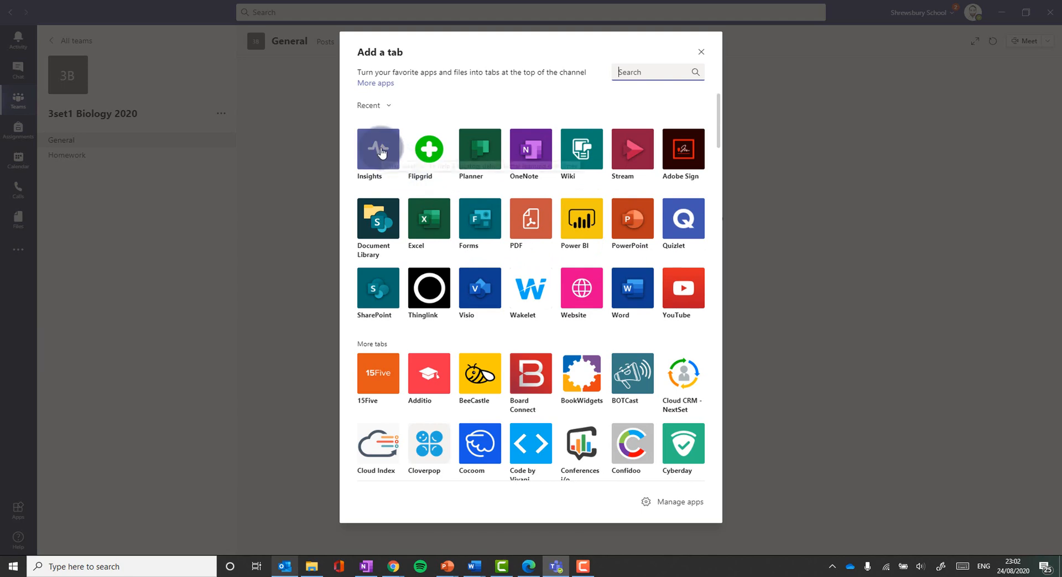
{"action": "mouse_move", "coordinate": [386, 158]}
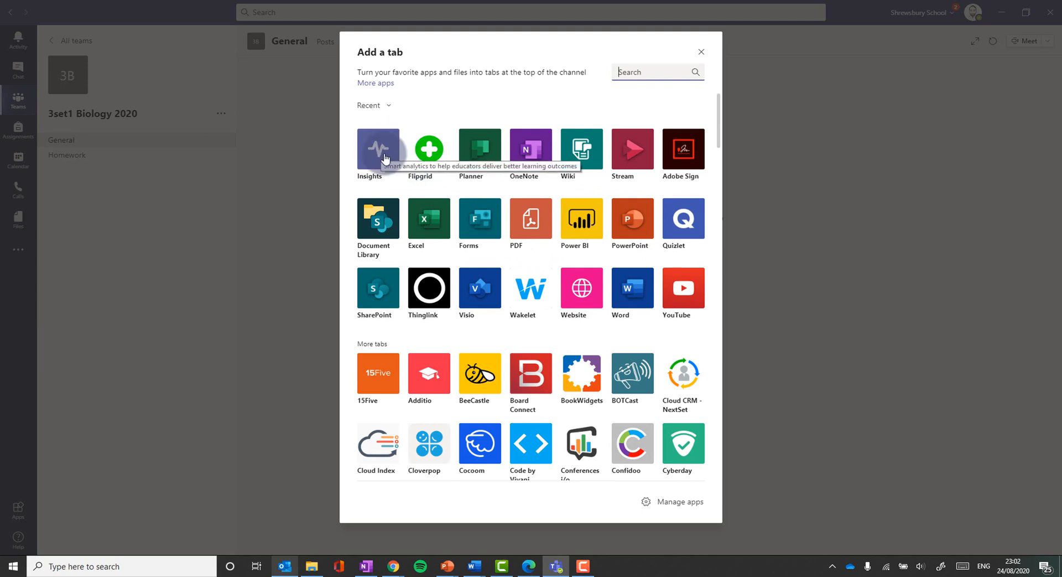
{"action": "left_click", "coordinate": [380, 151]}
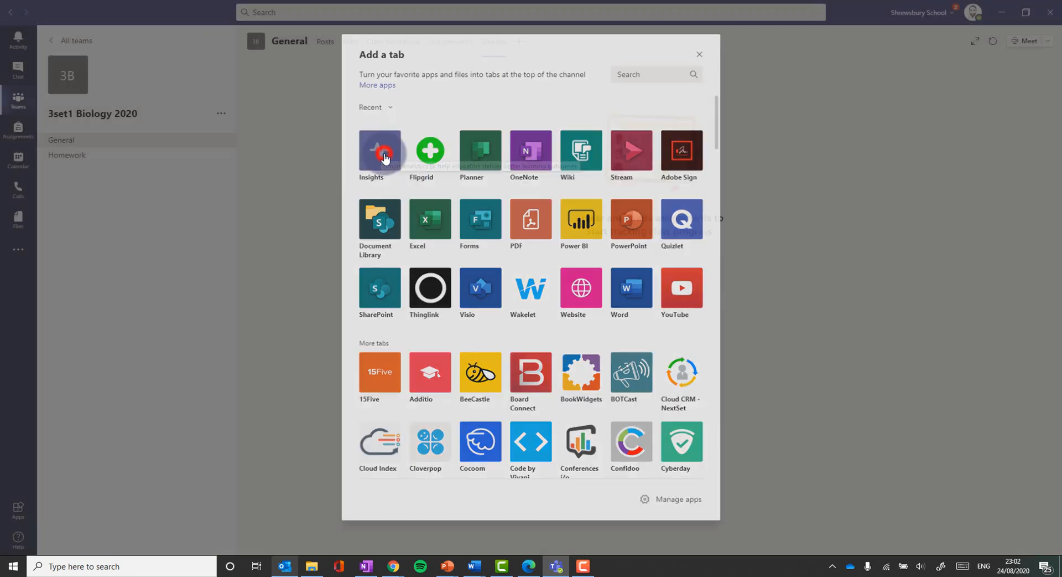
Save the Insights tab to show the class analytics dashboard
{"action": "left_click", "coordinate": [380, 150]}
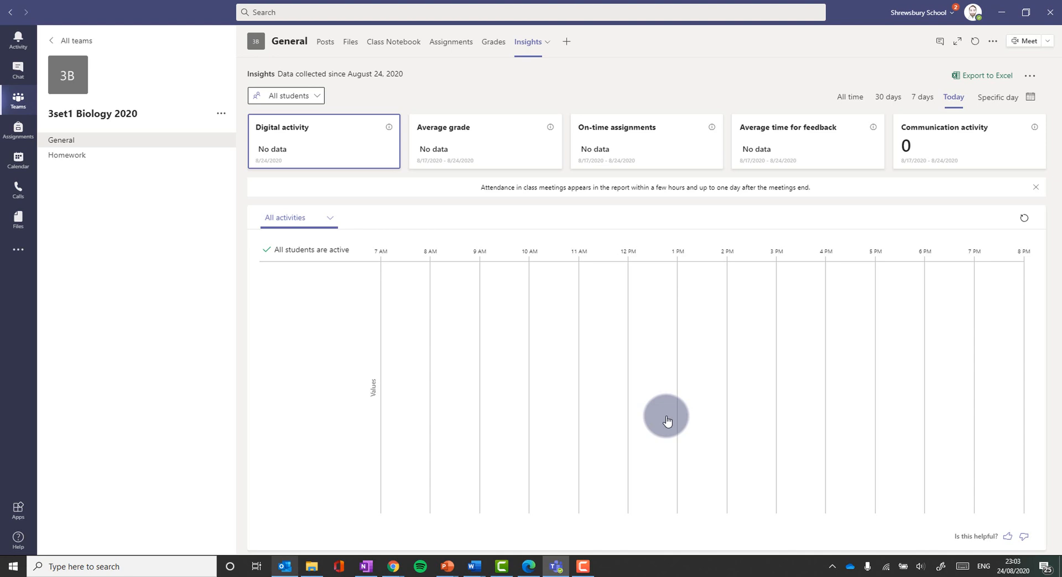
{"action": "mouse_move", "coordinate": [333, 135]}
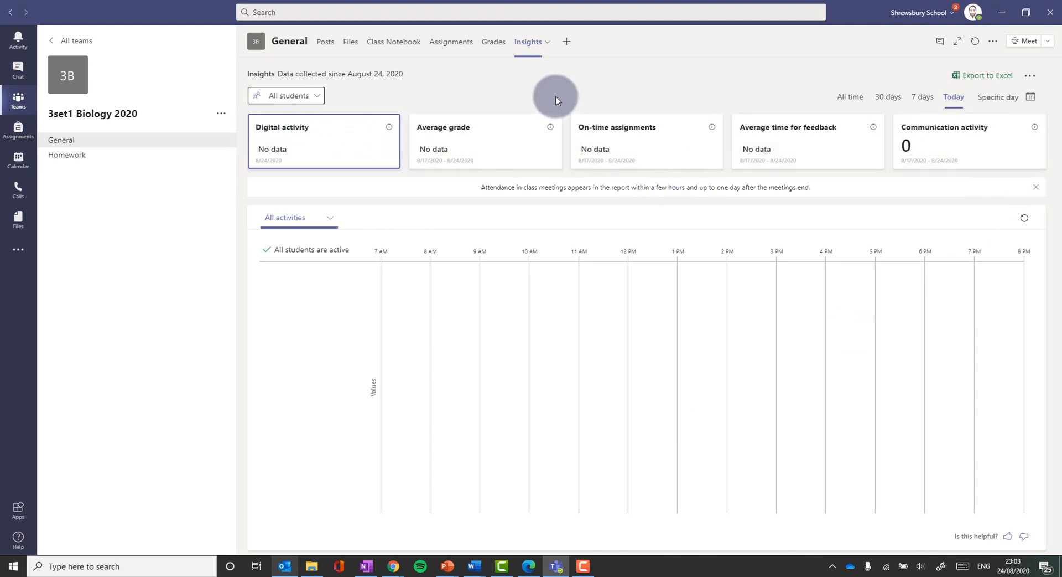
{"action": "mouse_move", "coordinate": [506, 279]}
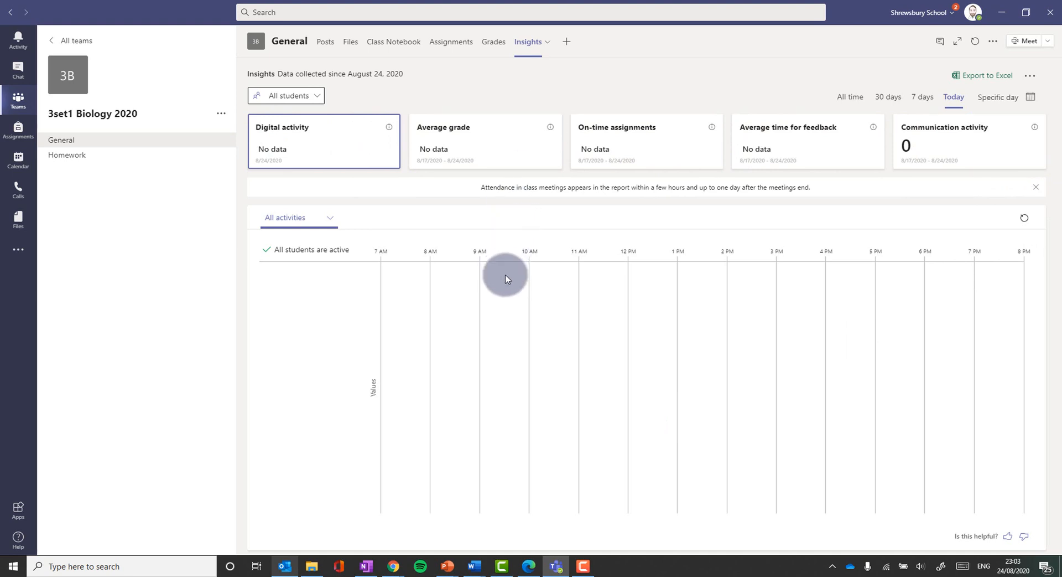
{"action": "mouse_move", "coordinate": [394, 50]}
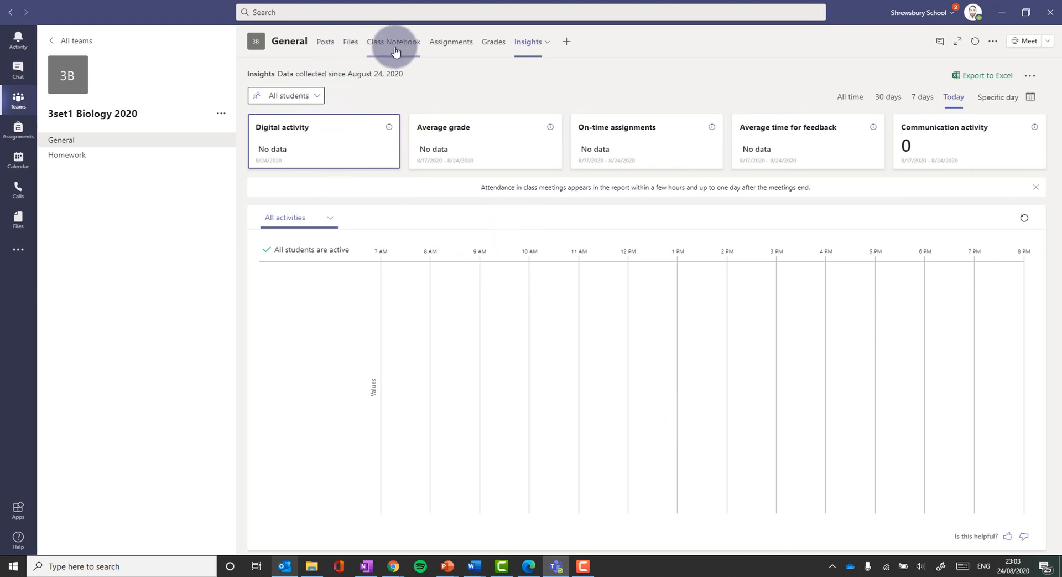
{"action": "mouse_move", "coordinate": [422, 49]}
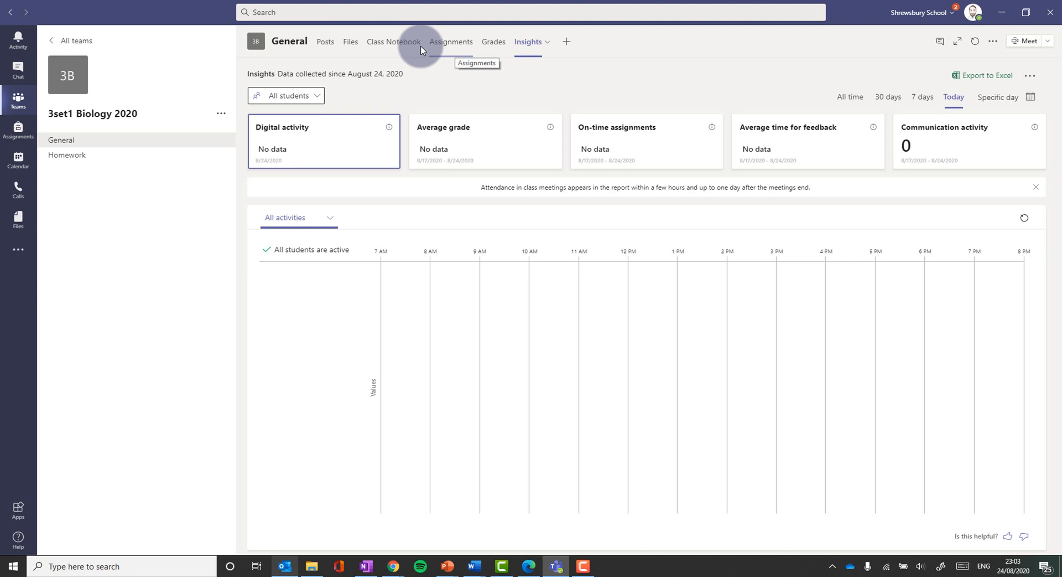
{"action": "mouse_move", "coordinate": [644, 59]}
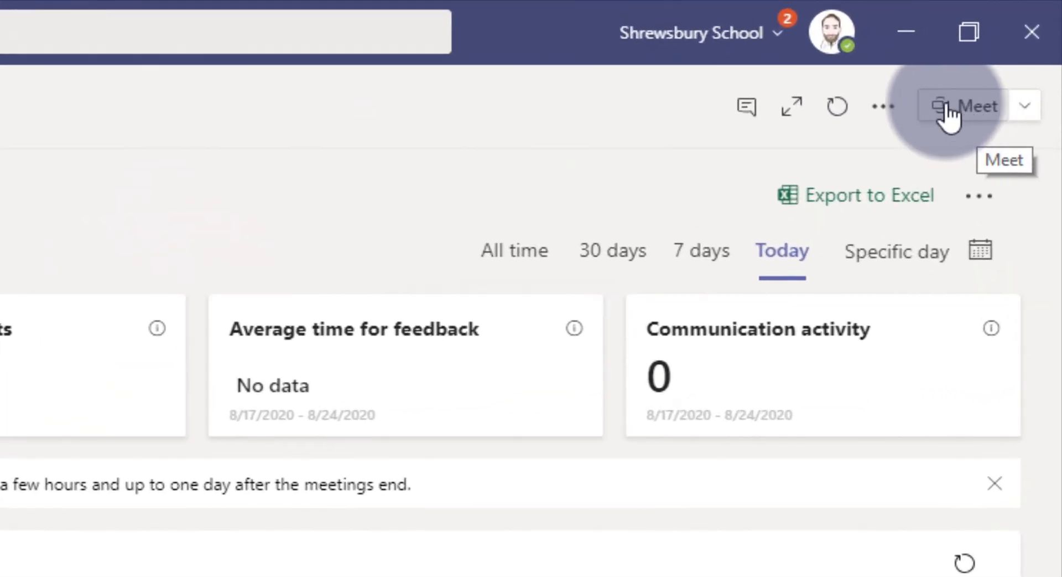
{"action": "mouse_move", "coordinate": [1023, 111]}
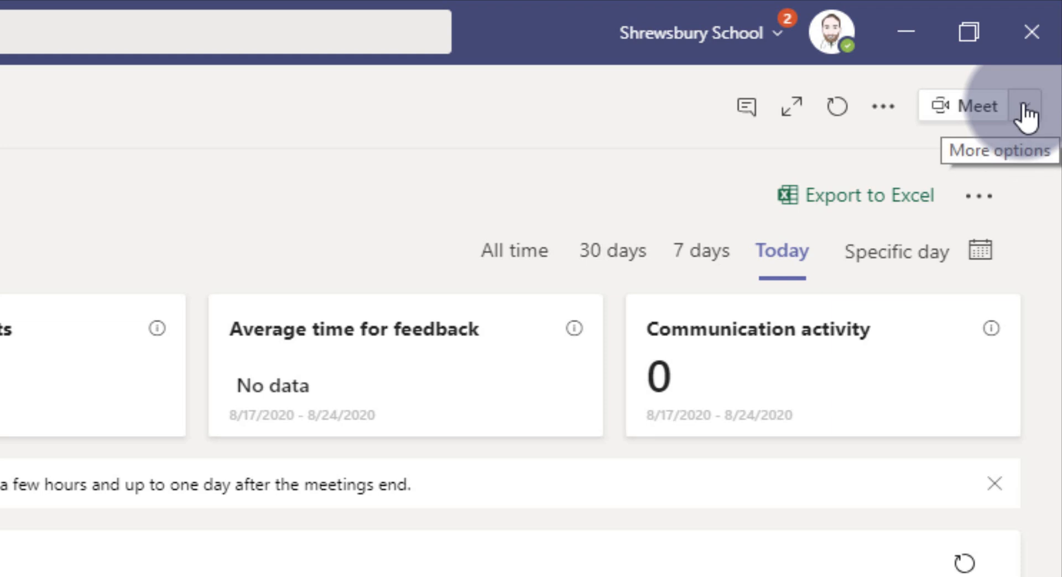
{"action": "left_click", "coordinate": [1024, 107]}
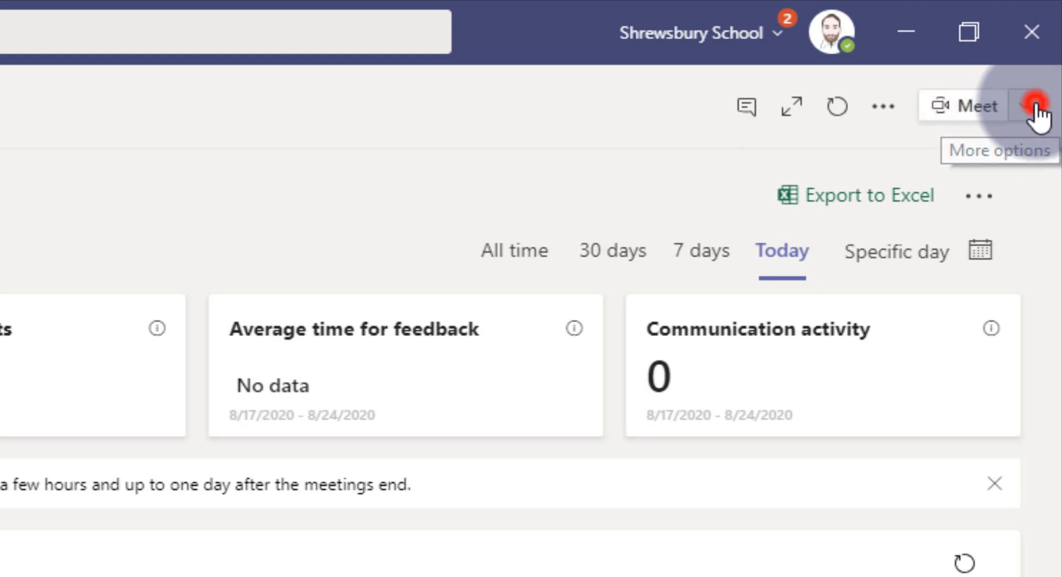
{"action": "left_click", "coordinate": [1040, 109]}
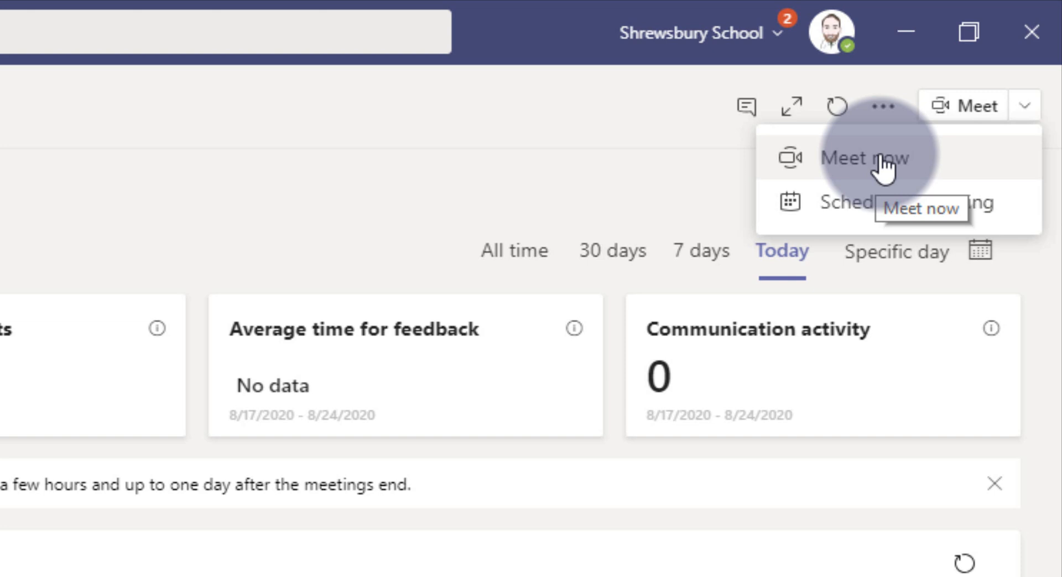
{"action": "mouse_move", "coordinate": [875, 210]}
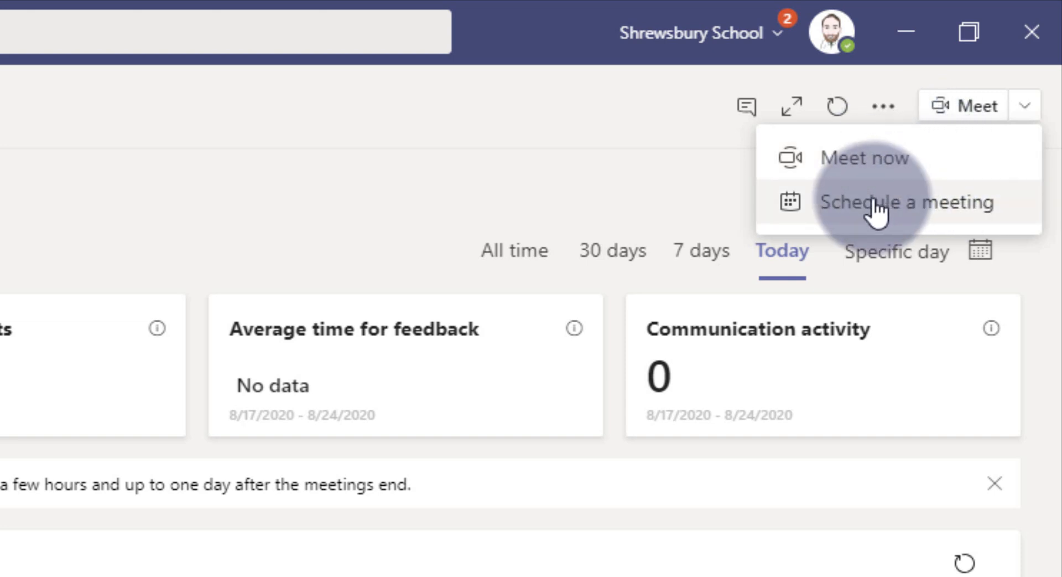
{"action": "mouse_move", "coordinate": [883, 209]}
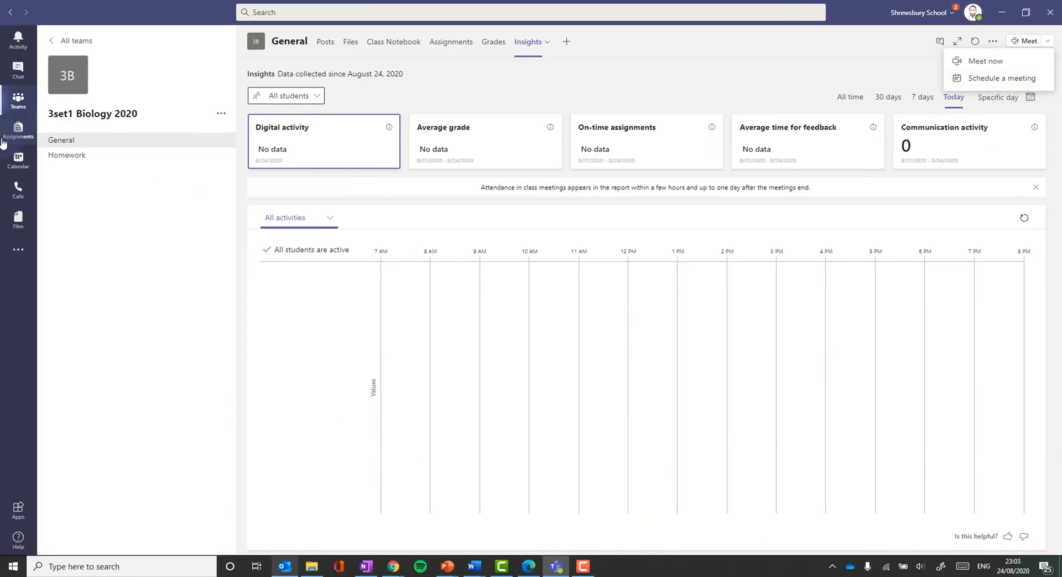
{"action": "mouse_move", "coordinate": [994, 88]}
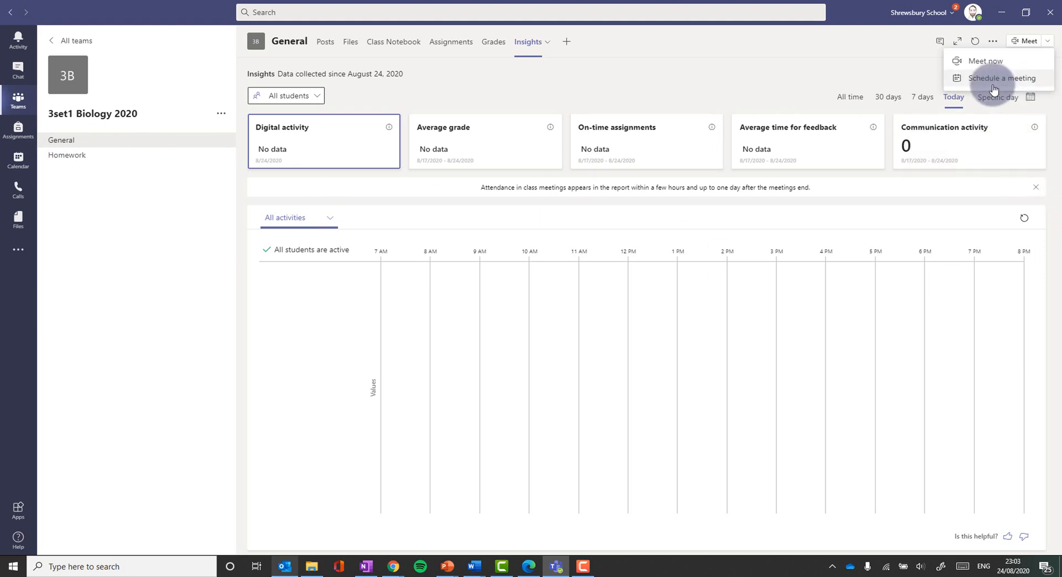
{"action": "mouse_move", "coordinate": [913, 250]}
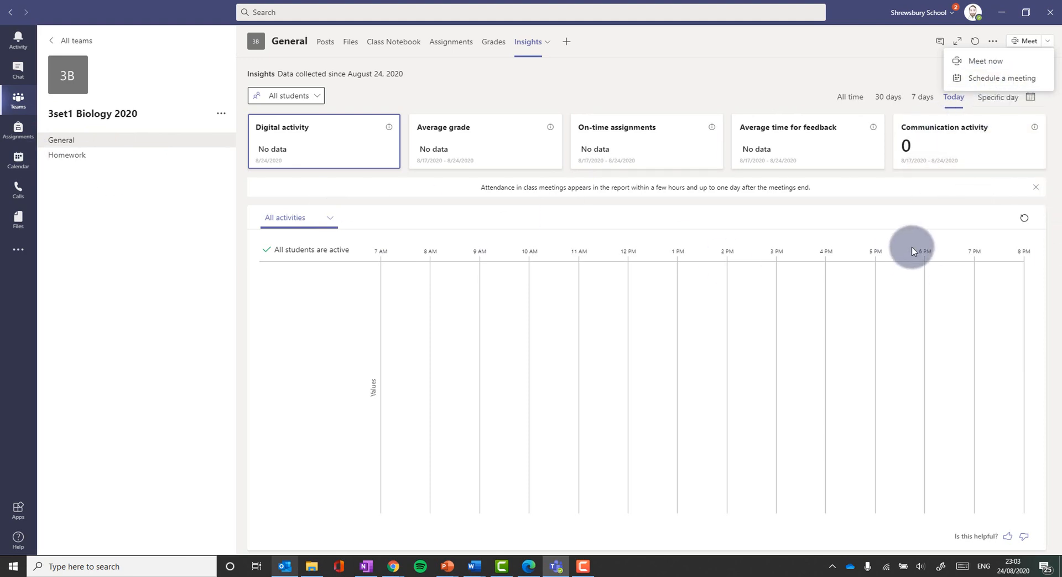
{"action": "mouse_move", "coordinate": [528, 101]}
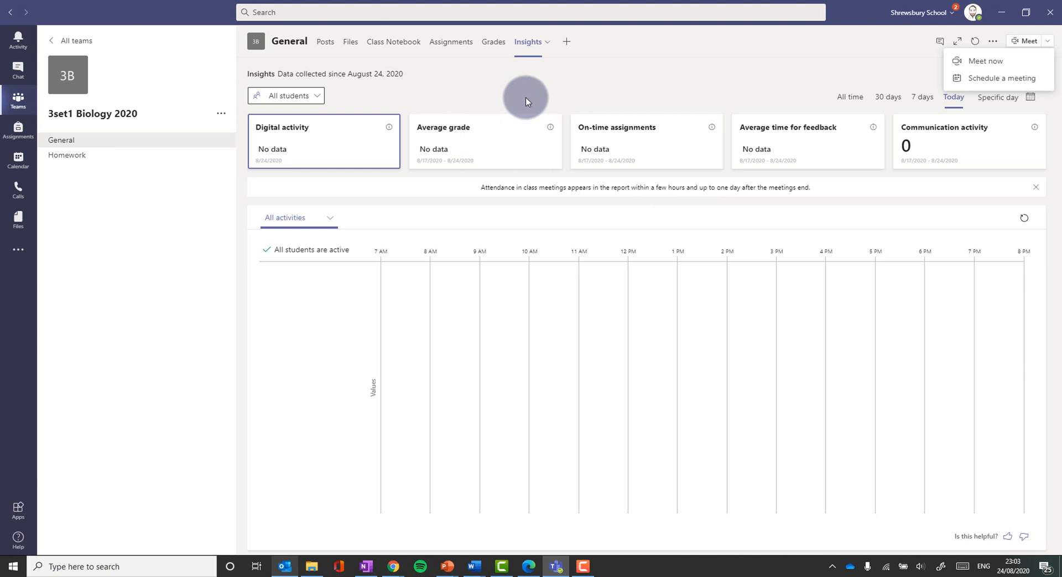
{"action": "mouse_move", "coordinate": [572, 172]}
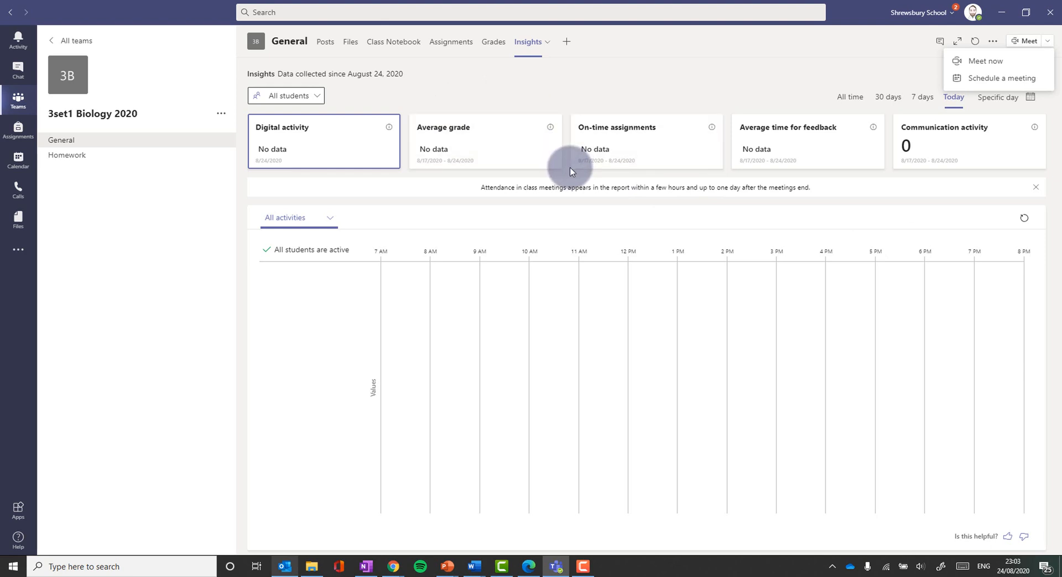
{"action": "mouse_move", "coordinate": [565, 240]}
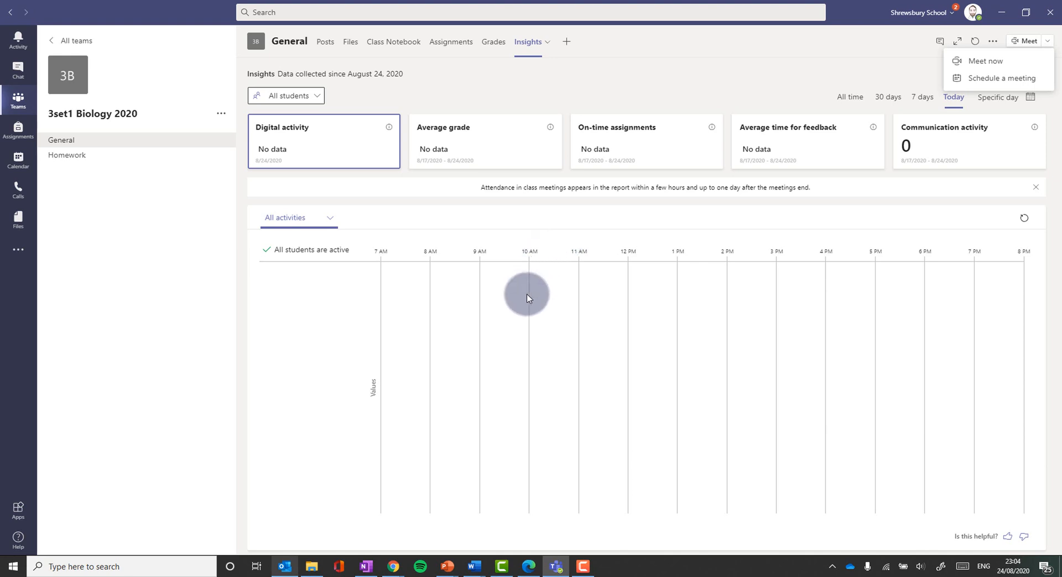
{"action": "mouse_move", "coordinate": [604, 108]}
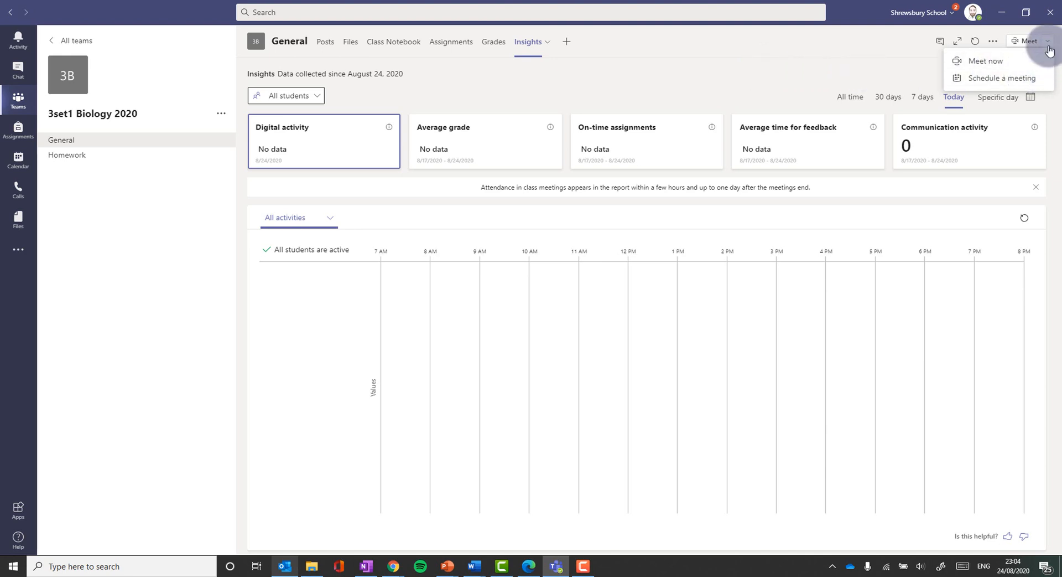
Generate a join code under Manage team > Settings > Team code
{"action": "left_click", "coordinate": [993, 42]}
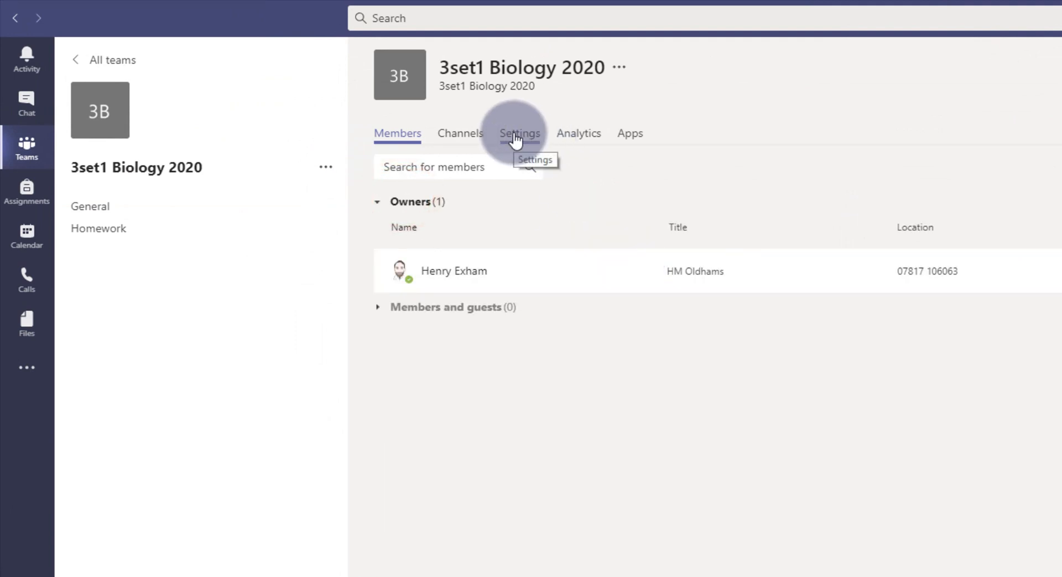
{"action": "left_click", "coordinate": [520, 133]}
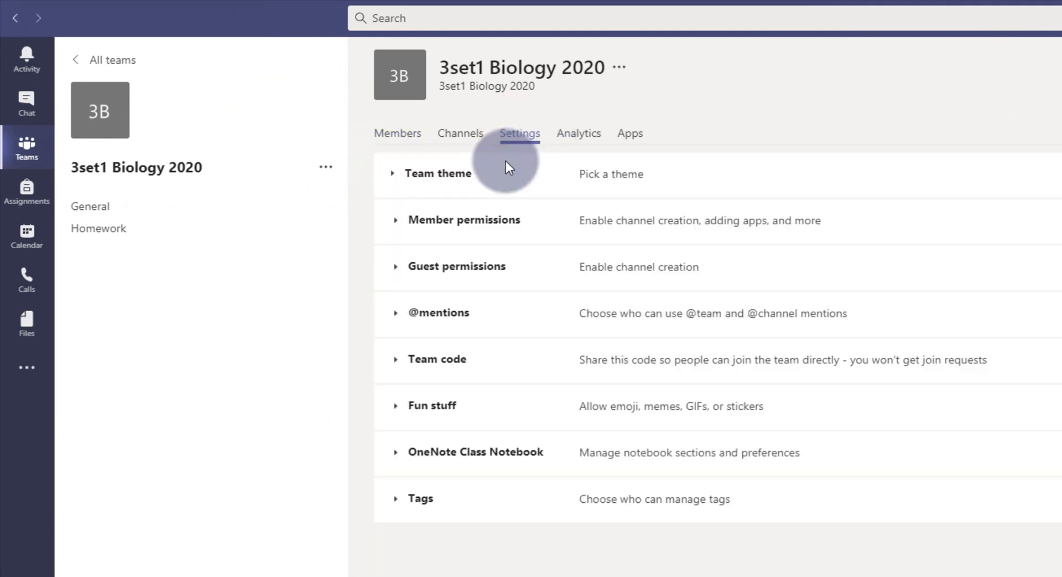
{"action": "left_click", "coordinate": [436, 358]}
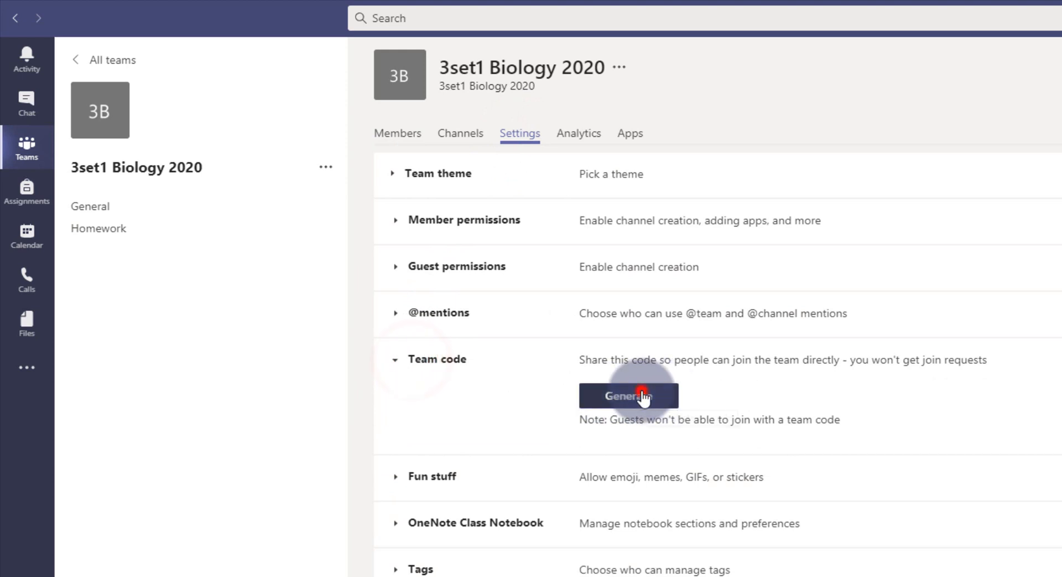
{"action": "left_click", "coordinate": [629, 395]}
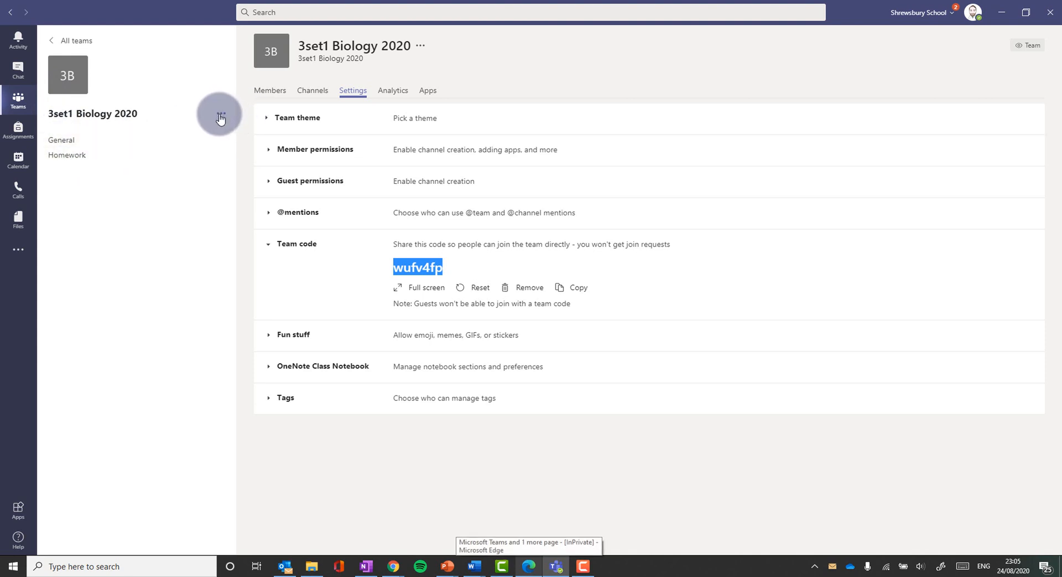
Add studtest4, the Fourth Form test student, to the team under Students
{"action": "left_click", "coordinate": [220, 116]}
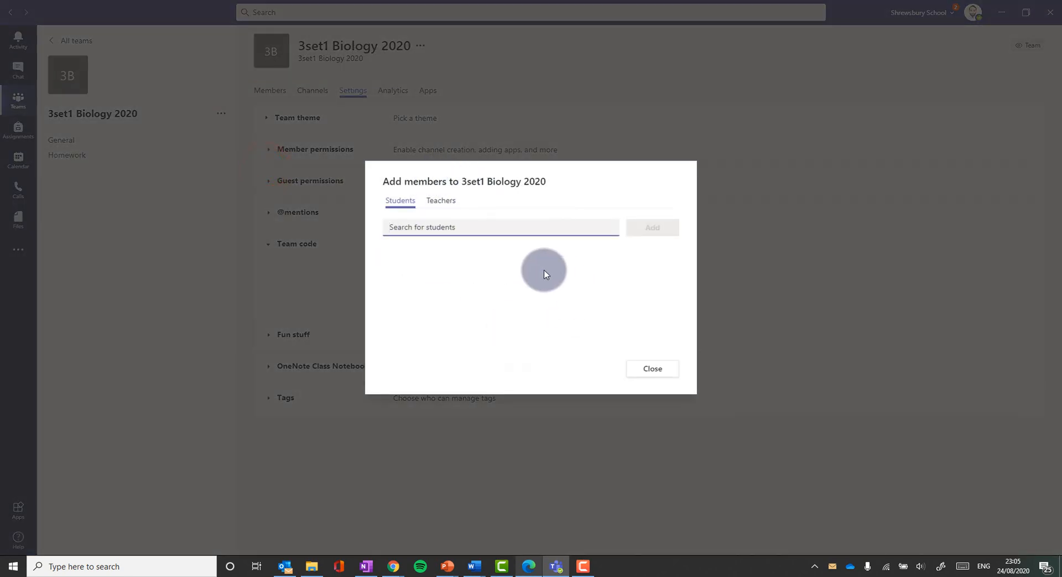
{"action": "left_click", "coordinate": [456, 227]}
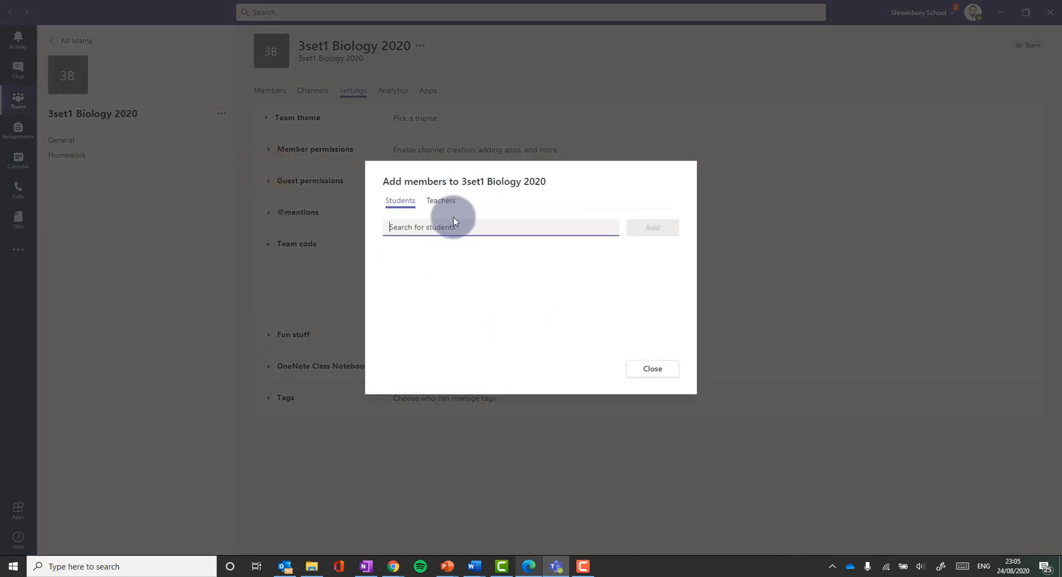
{"action": "type", "text": "stud"}
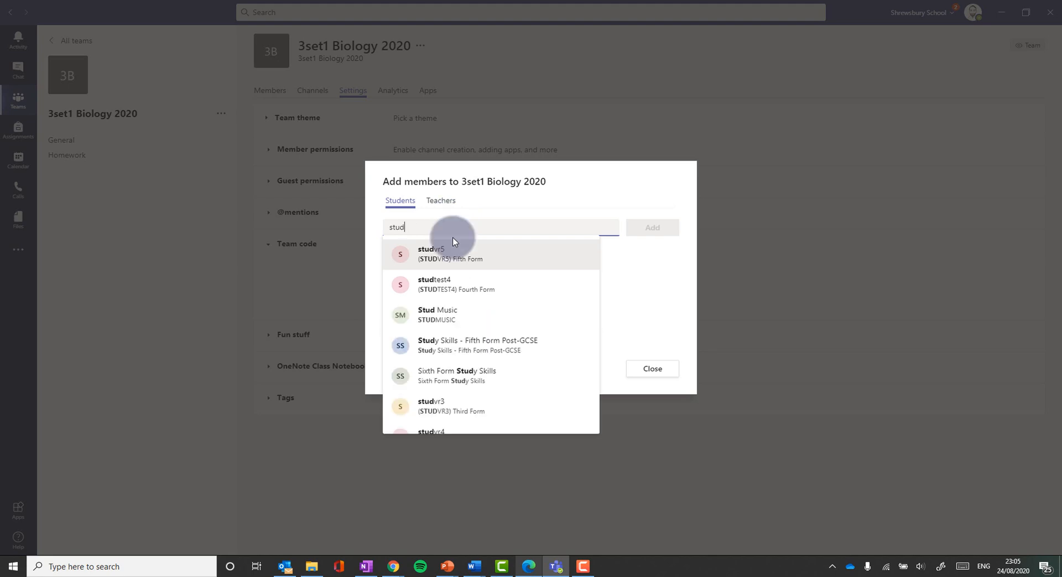
{"action": "mouse_move", "coordinate": [442, 284]}
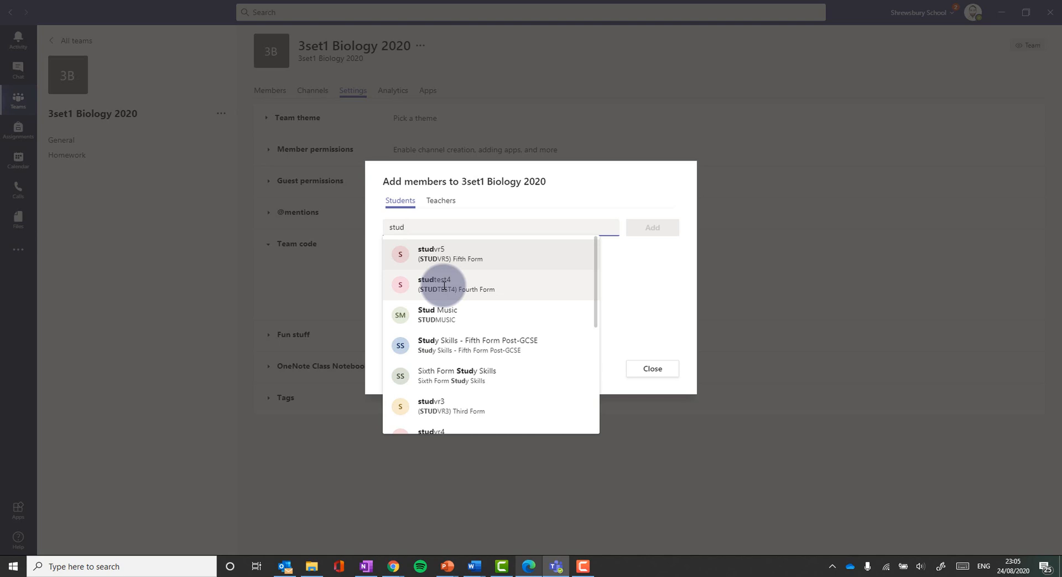
{"action": "left_click", "coordinate": [444, 285]}
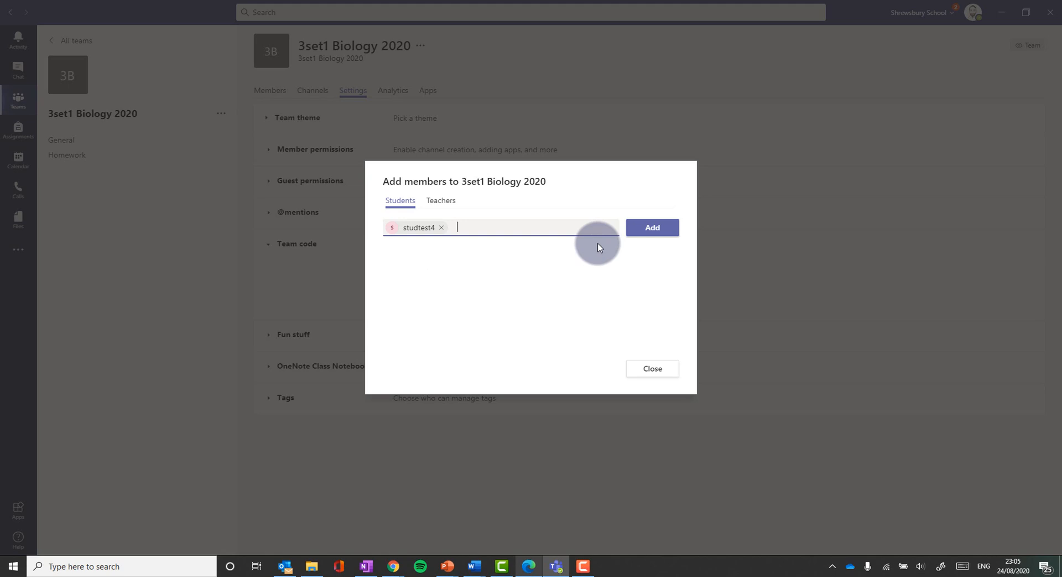
{"action": "left_click", "coordinate": [656, 227]}
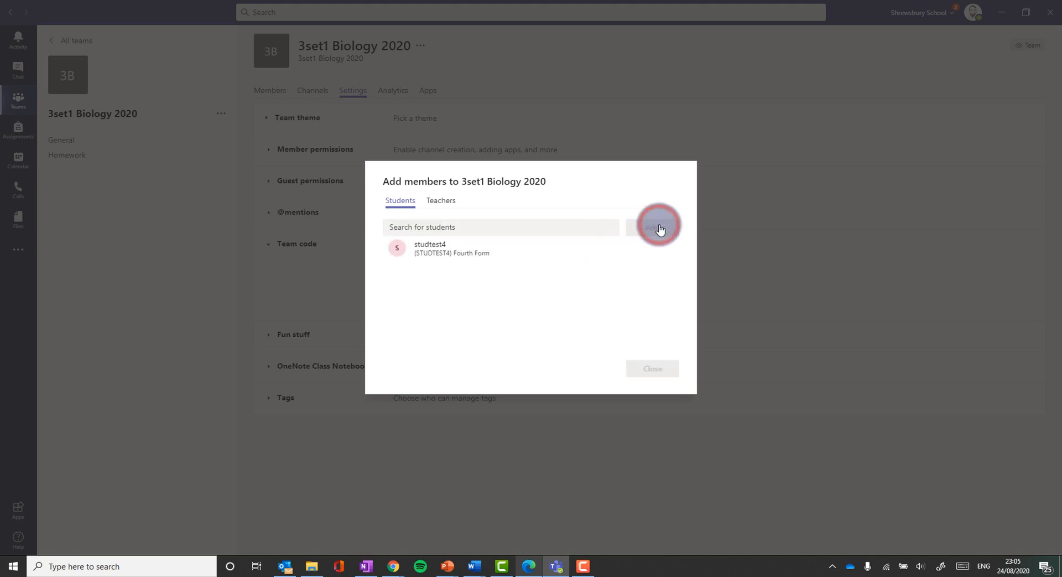
{"action": "left_click", "coordinate": [656, 227]}
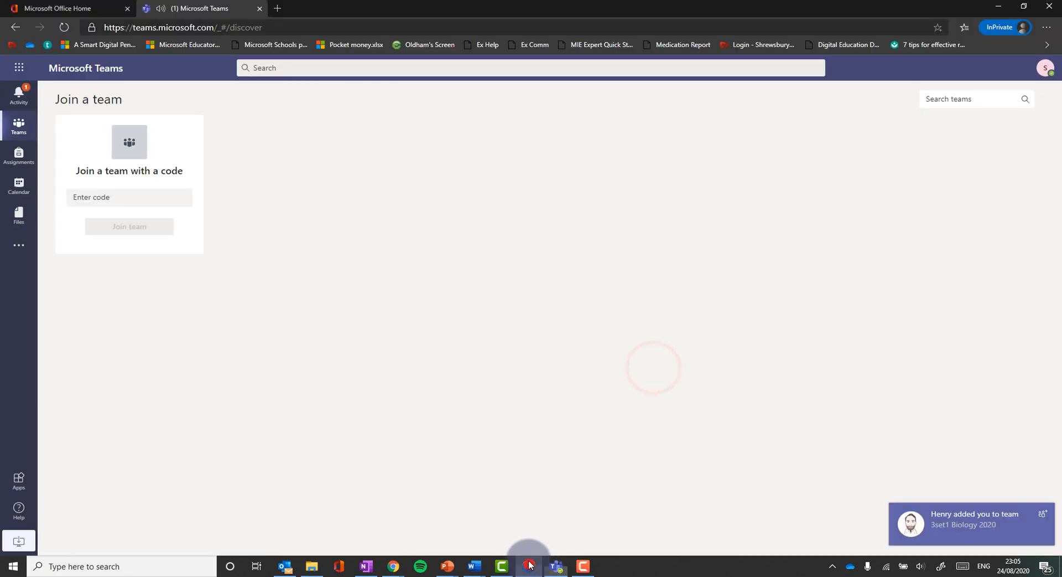
As the test student, open 3set1 Biology 2020 from the 'added you' activity notification
{"action": "left_click", "coordinate": [129, 197]}
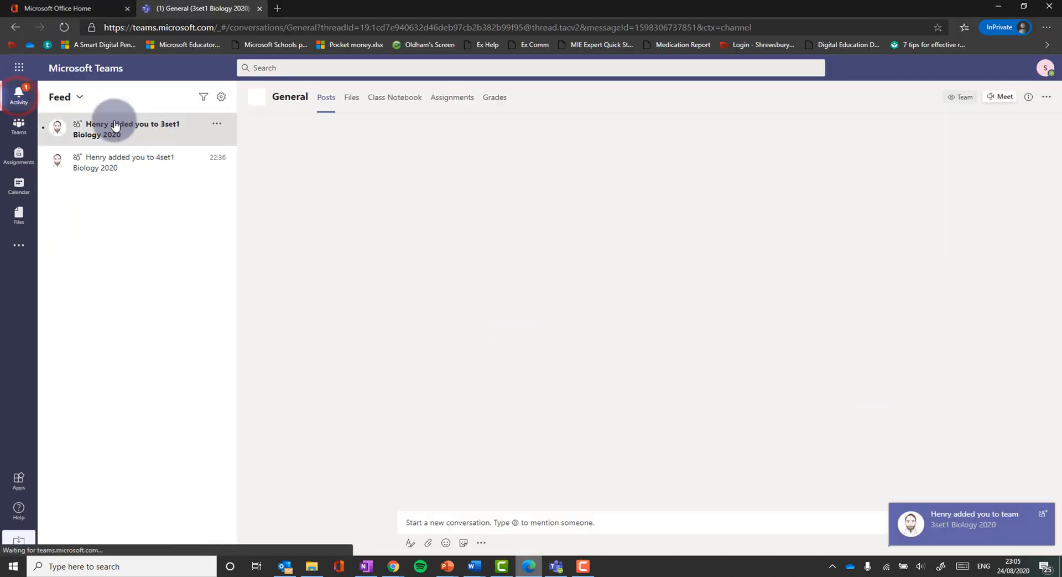
{"action": "left_click", "coordinate": [125, 128]}
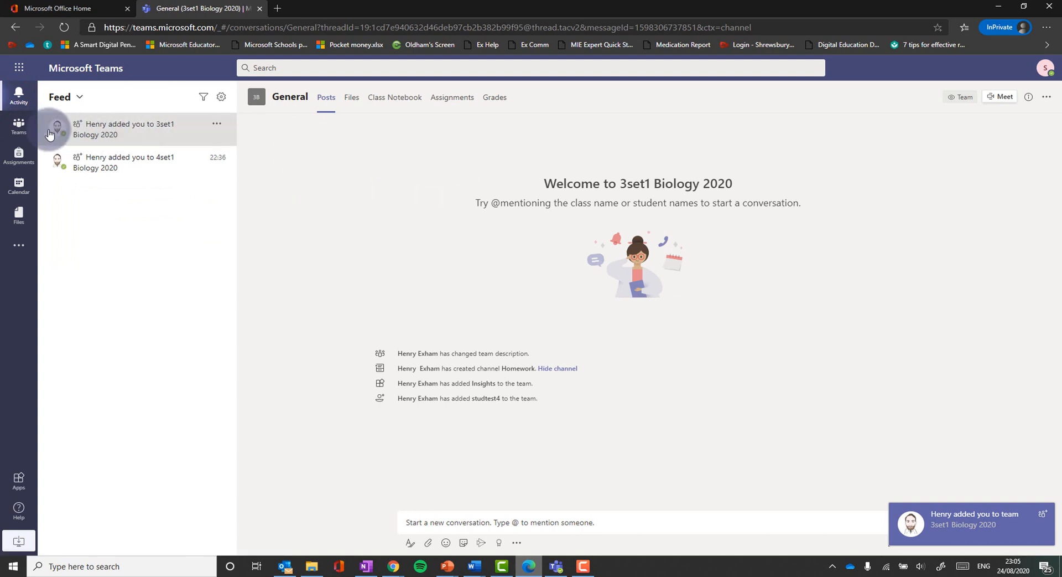
{"action": "left_click", "coordinate": [19, 128]}
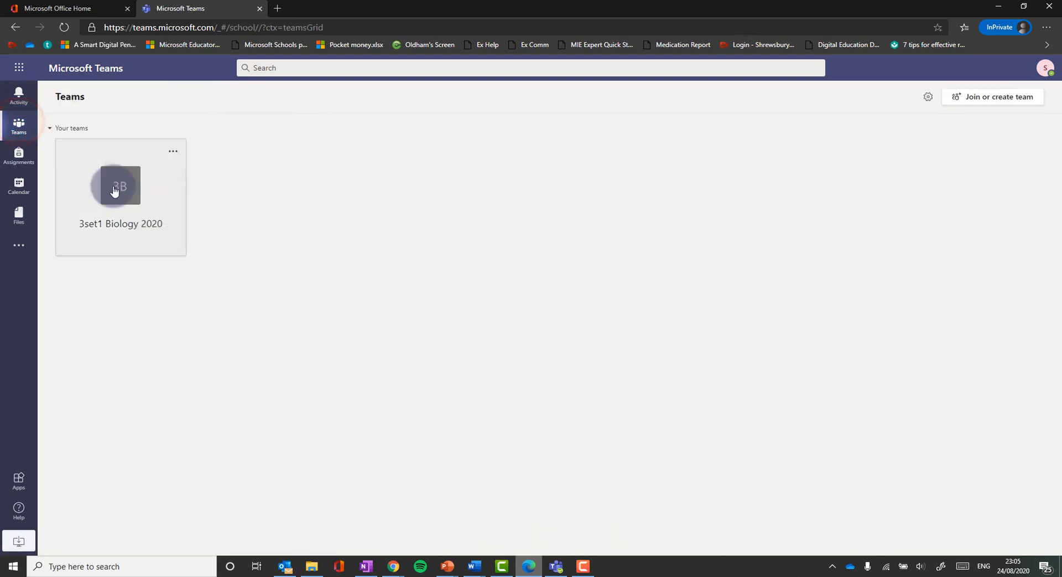
{"action": "left_click", "coordinate": [119, 185]}
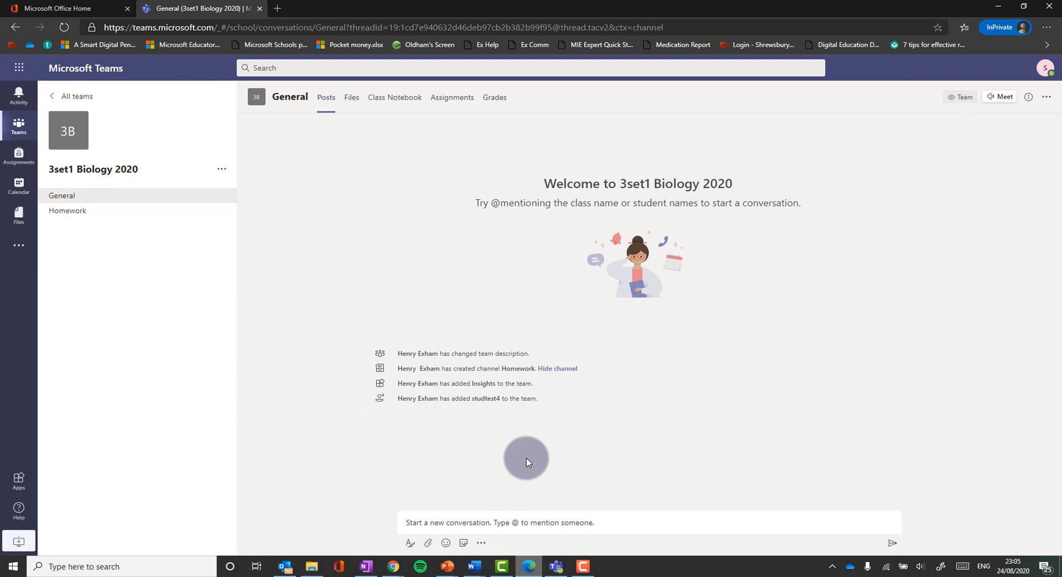
{"action": "mouse_move", "coordinate": [67, 210]}
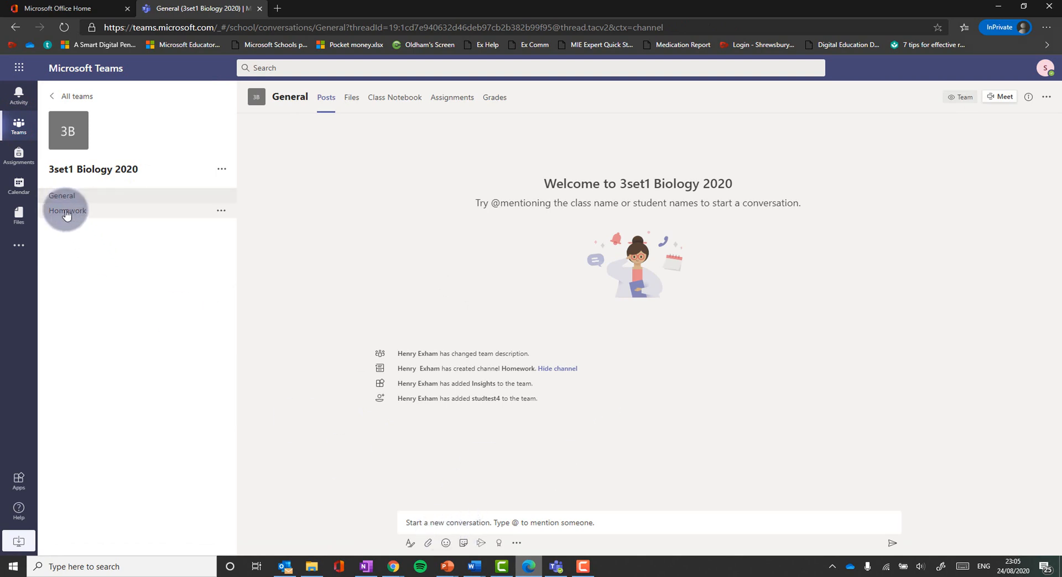
Browse the class's Files, Class Notebook, Assignments and Grades tabs as the student
{"action": "left_click", "coordinate": [351, 97]}
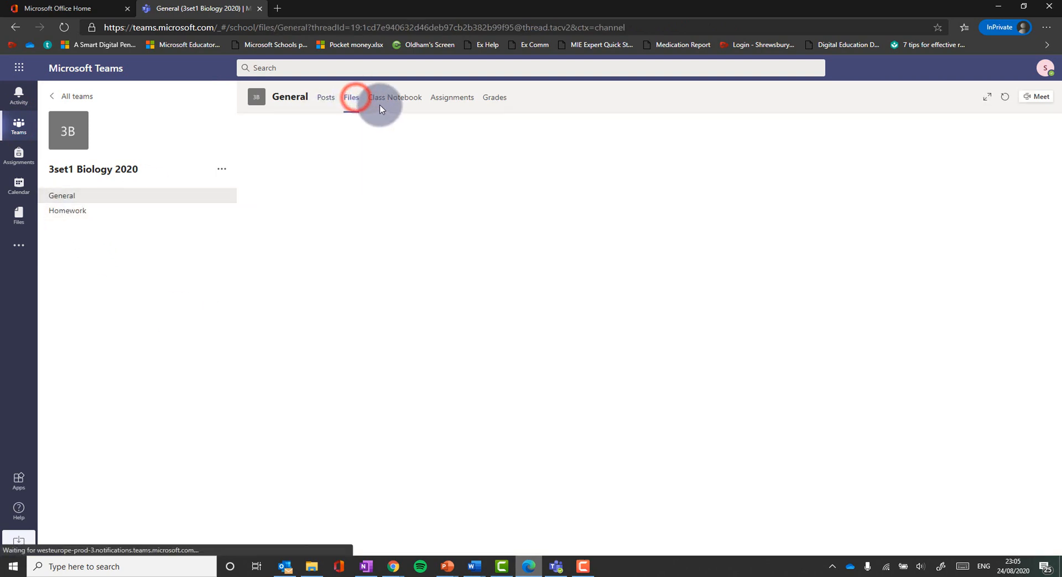
{"action": "left_click", "coordinate": [394, 97]}
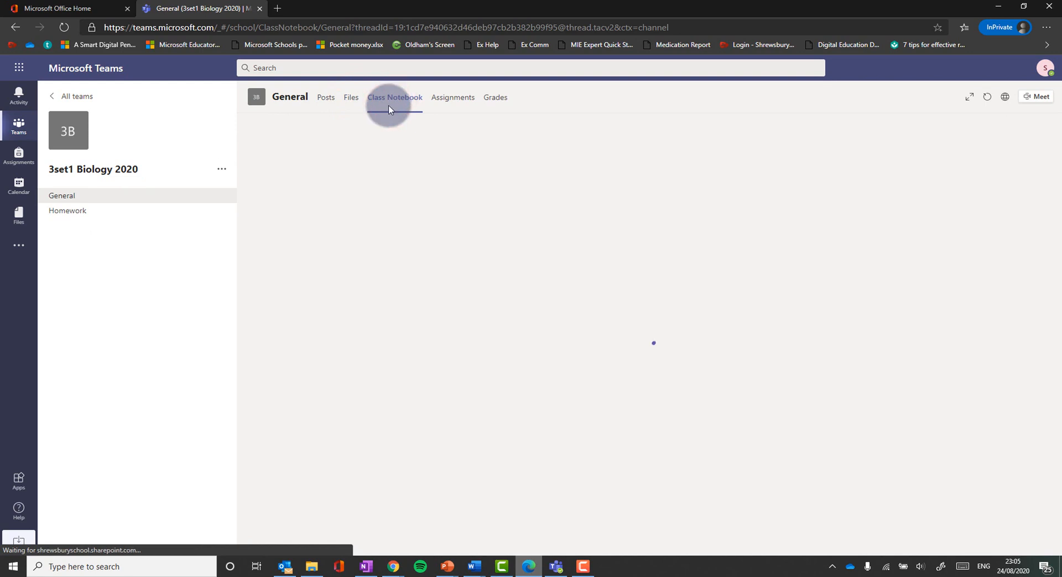
{"action": "left_click", "coordinate": [453, 96]}
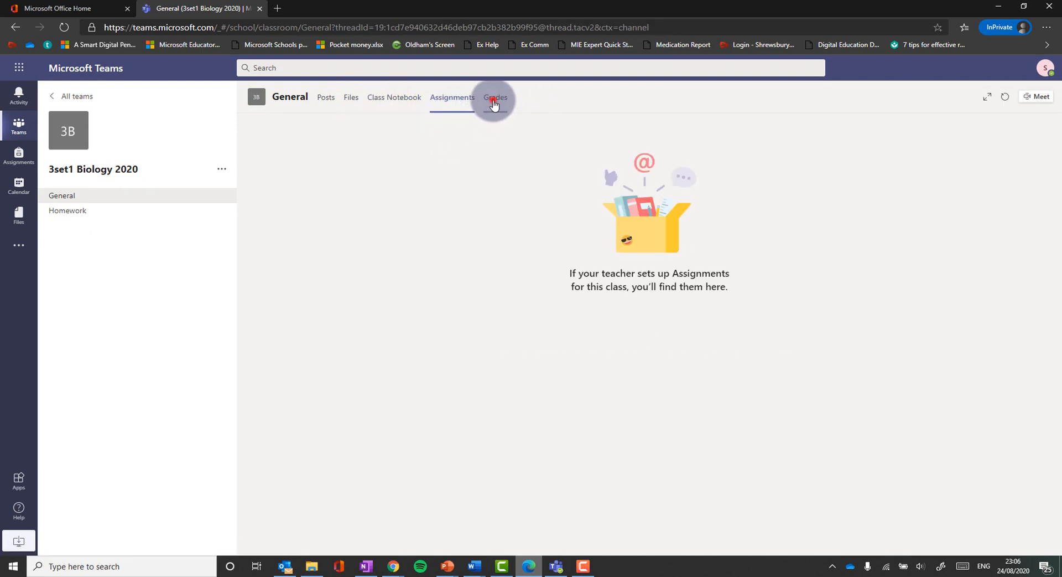
{"action": "left_click", "coordinate": [494, 98]}
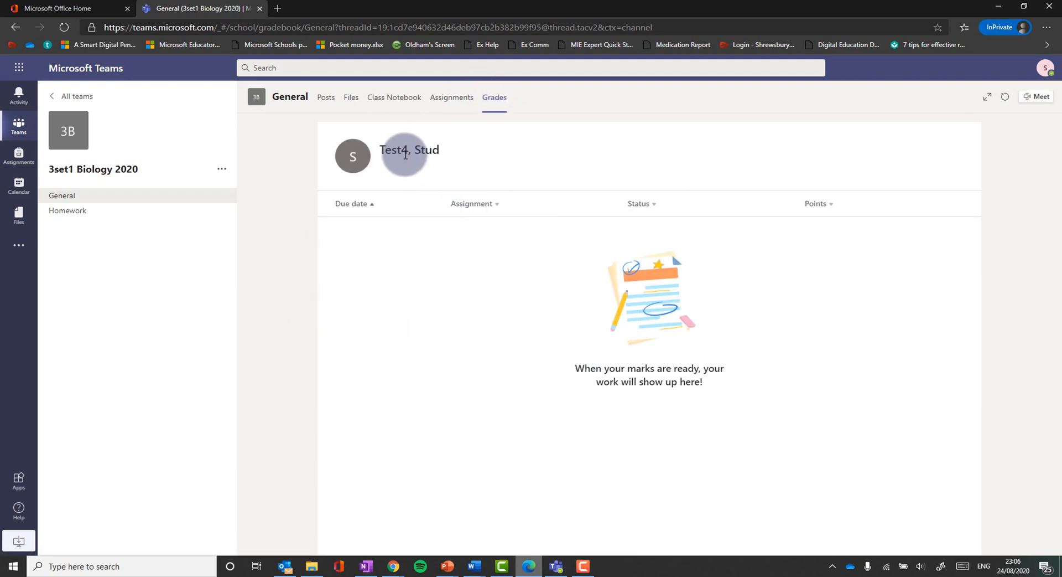
{"action": "mouse_move", "coordinate": [586, 429]}
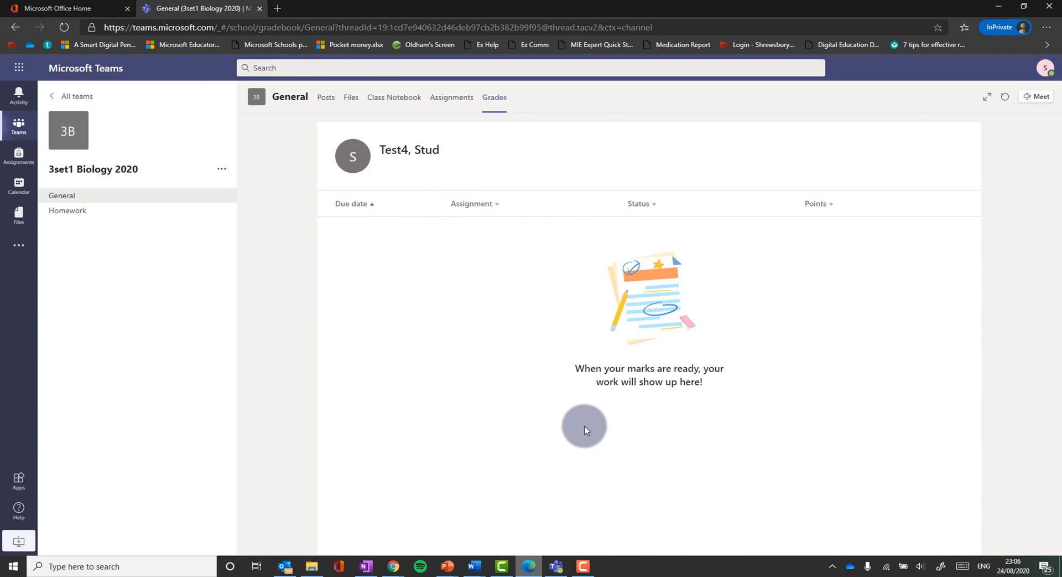